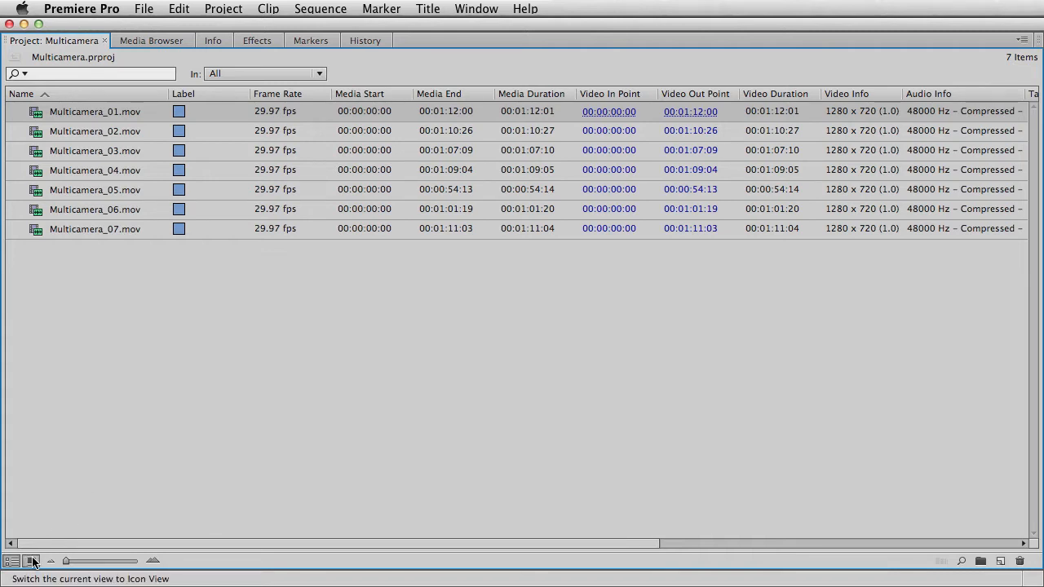
Switch the Project panel to Icon View and enlarge the clip thumbnails
left_click(31, 562)
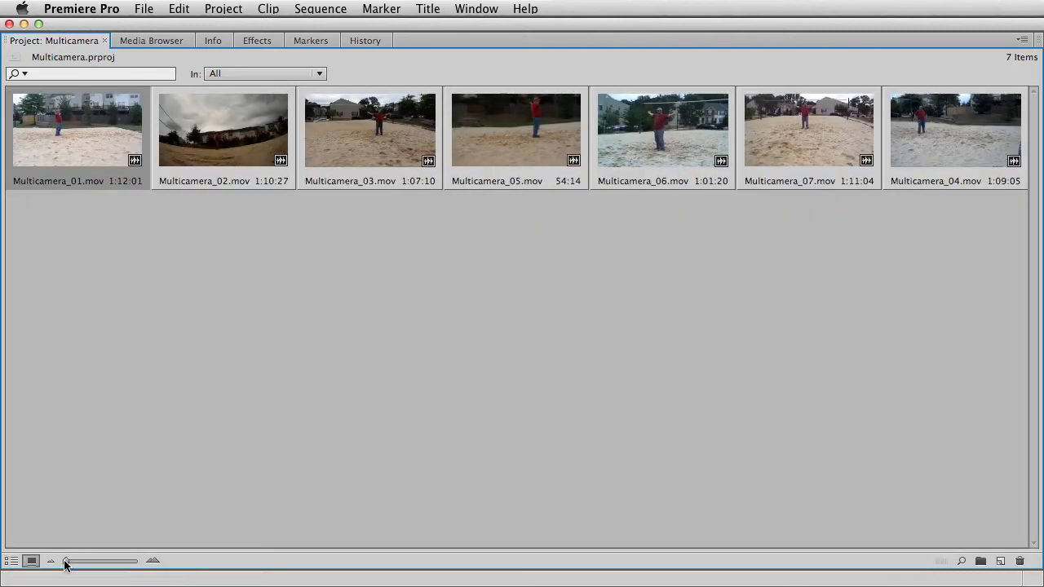
left_click_drag(65, 560, 137, 560)
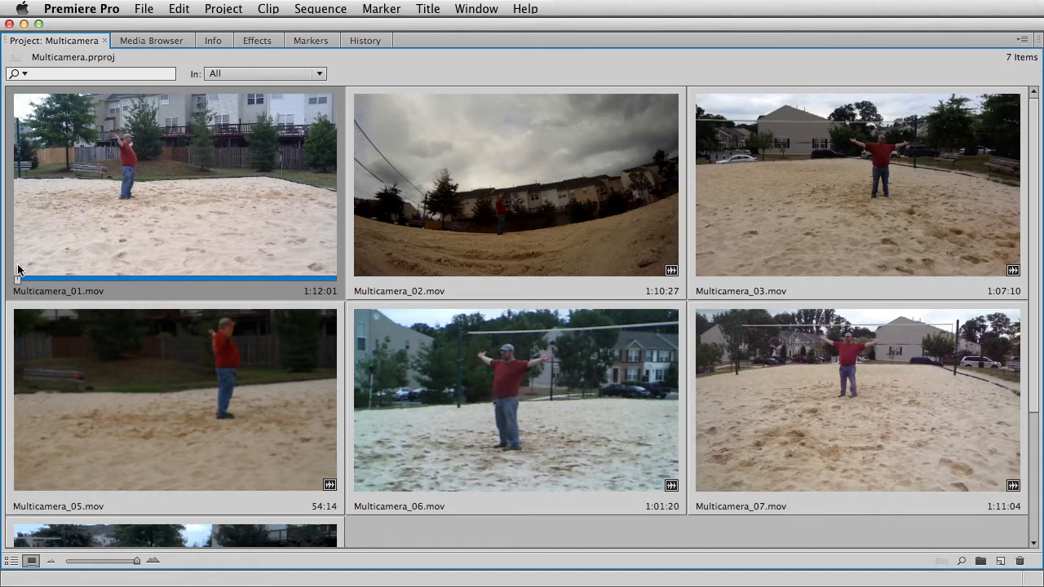
mouse_move(22, 270)
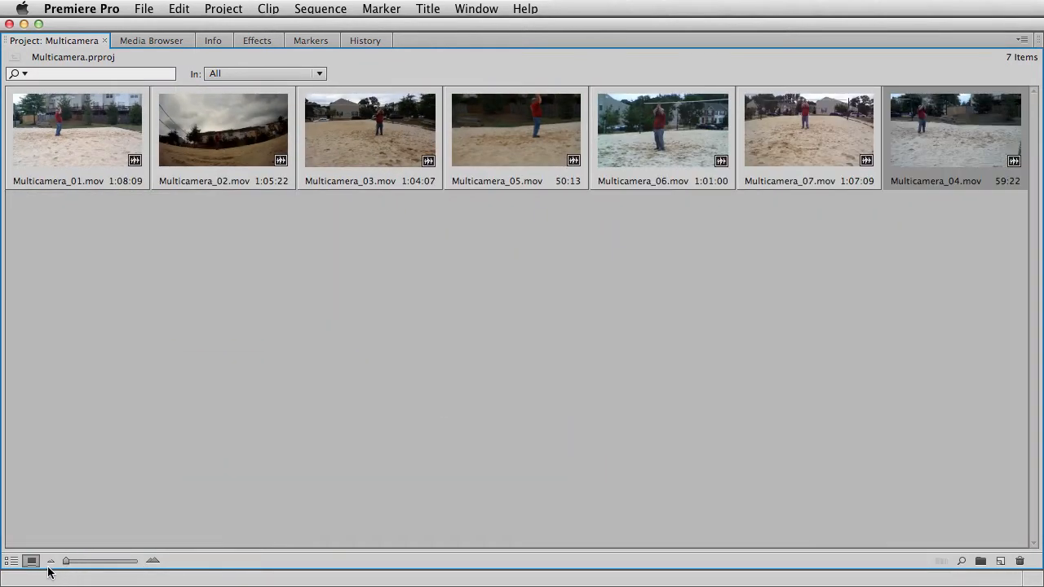
Show the clips as a list, keeping clip names sorted in ascending order
left_click(11, 561)
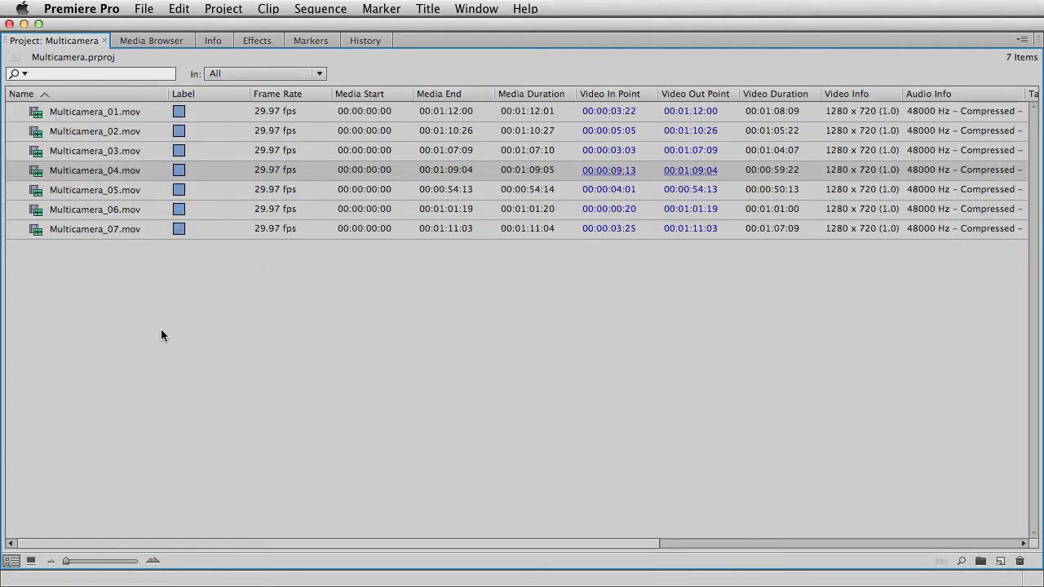
left_click(21, 93)
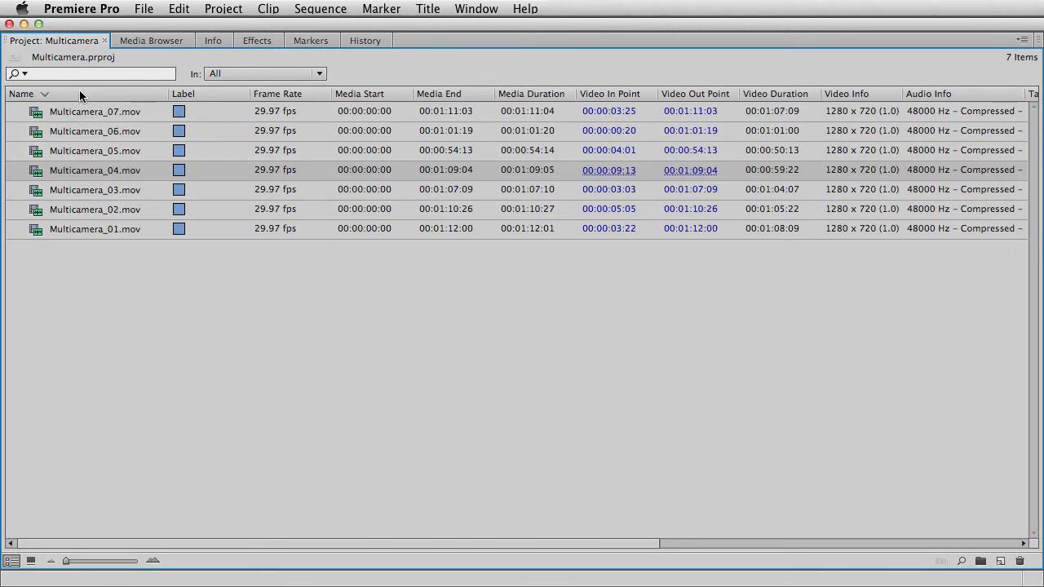
left_click(21, 94)
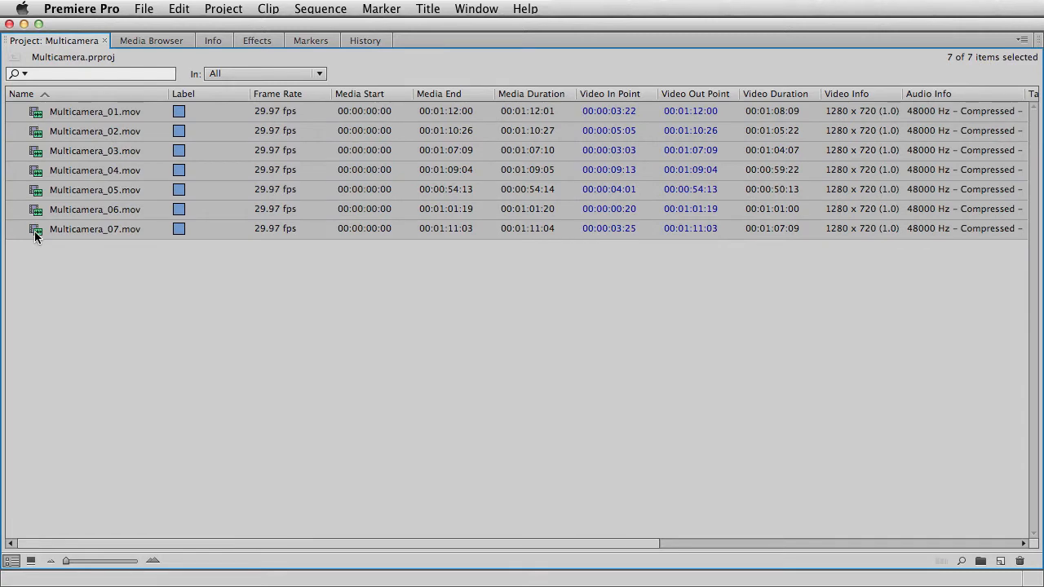
mouse_move(59, 232)
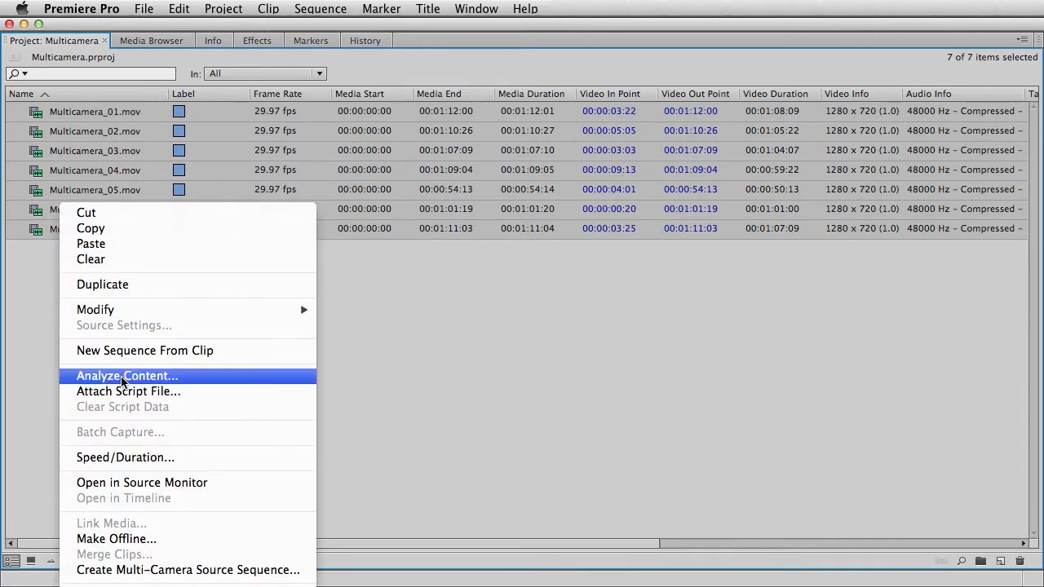
Create the Free Running – Multicam Source sequence, synchronized at In Points
left_click(187, 570)
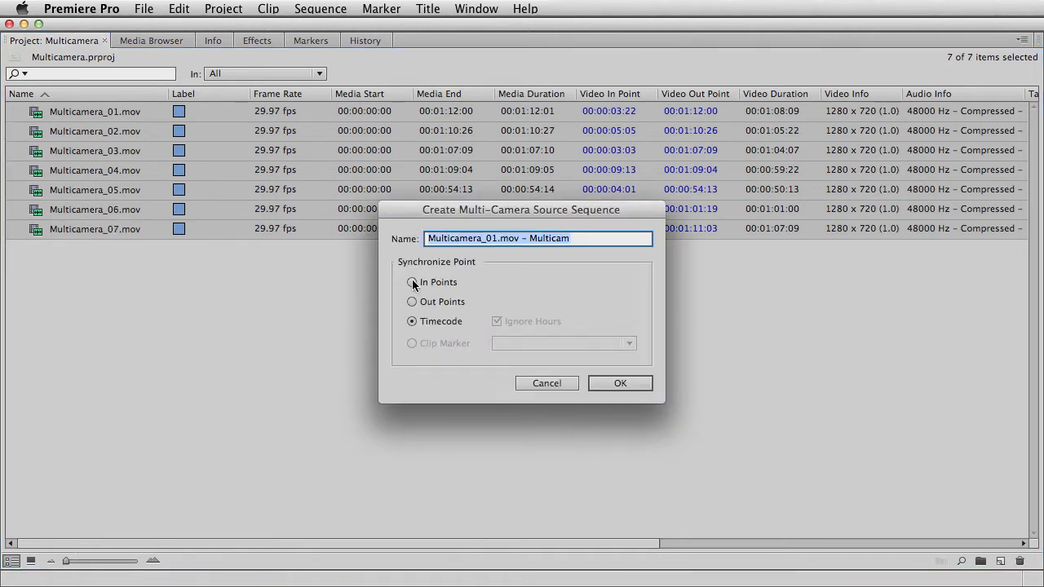
left_click(412, 281)
type("Free Running – Multicam Sour")
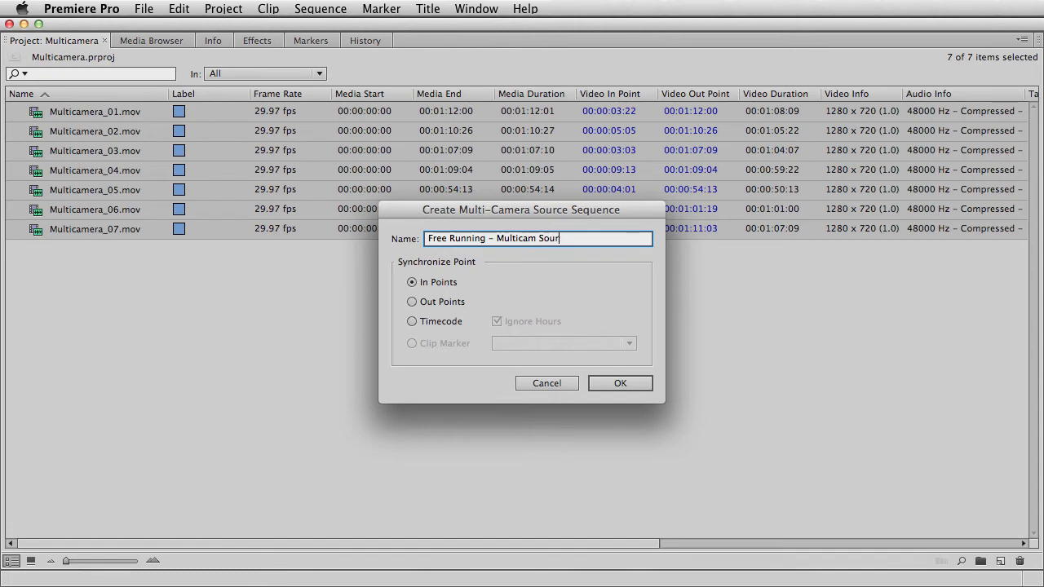
left_click(620, 384)
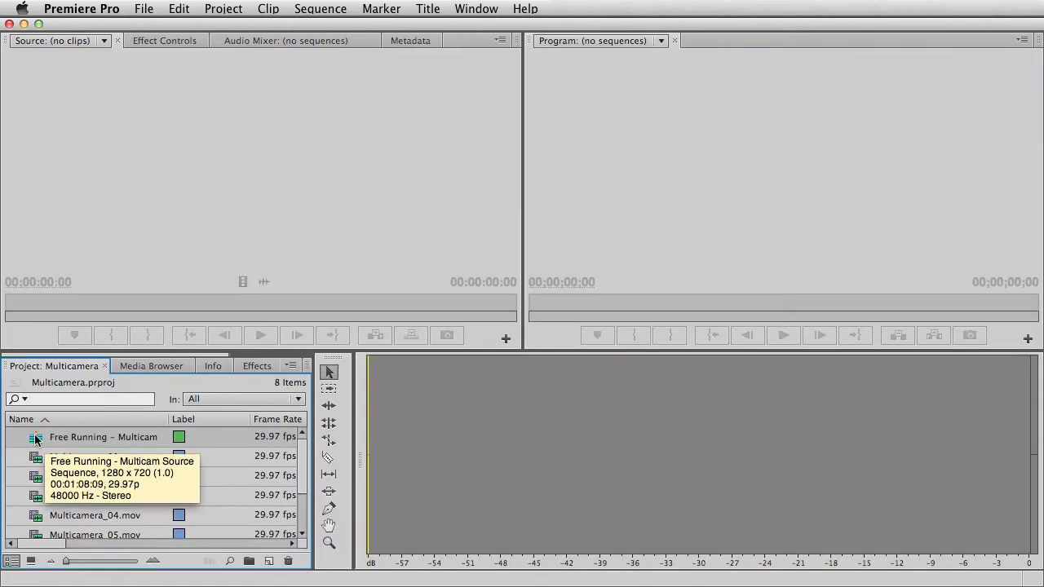
Preview the multicam source in the Source Monitor, playing and stopping it
double_click(103, 437)
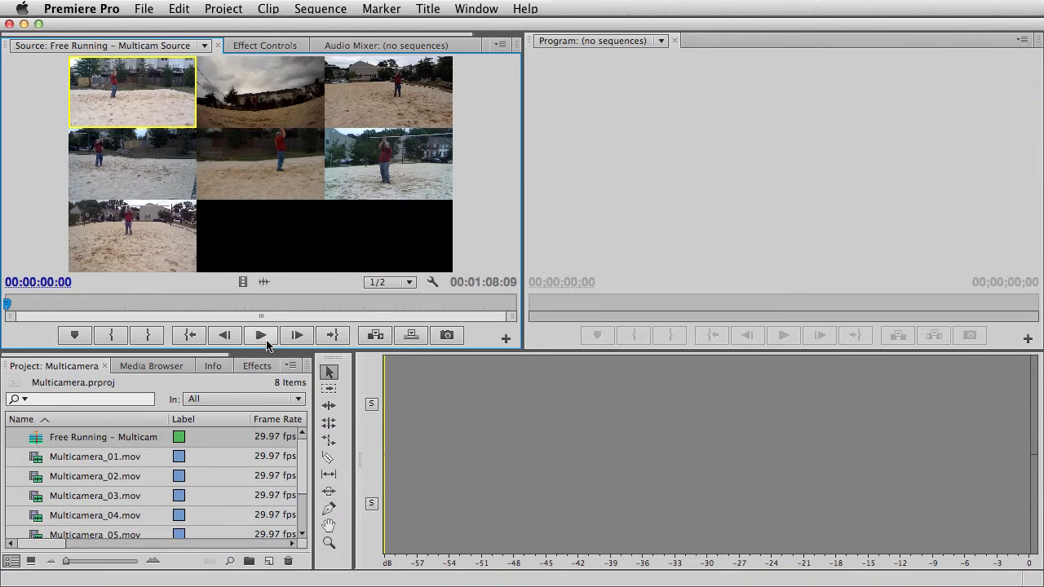
left_click(260, 335)
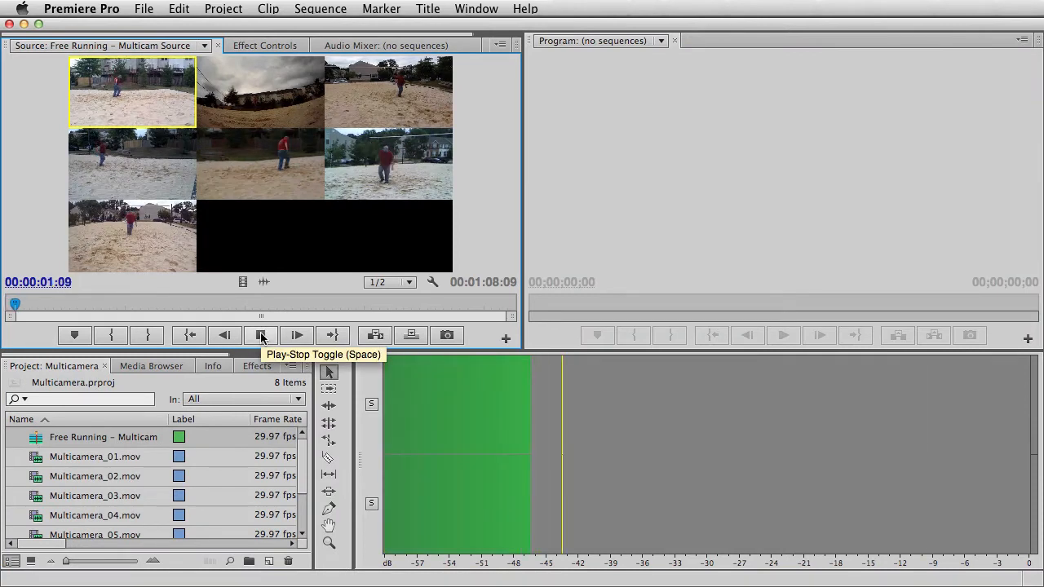
left_click(261, 336)
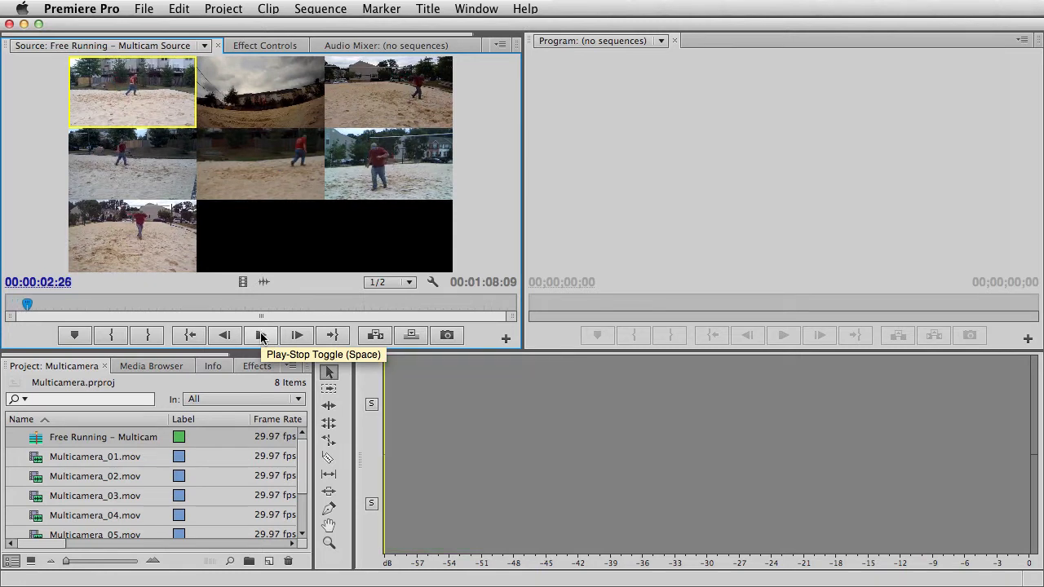
mouse_move(36, 440)
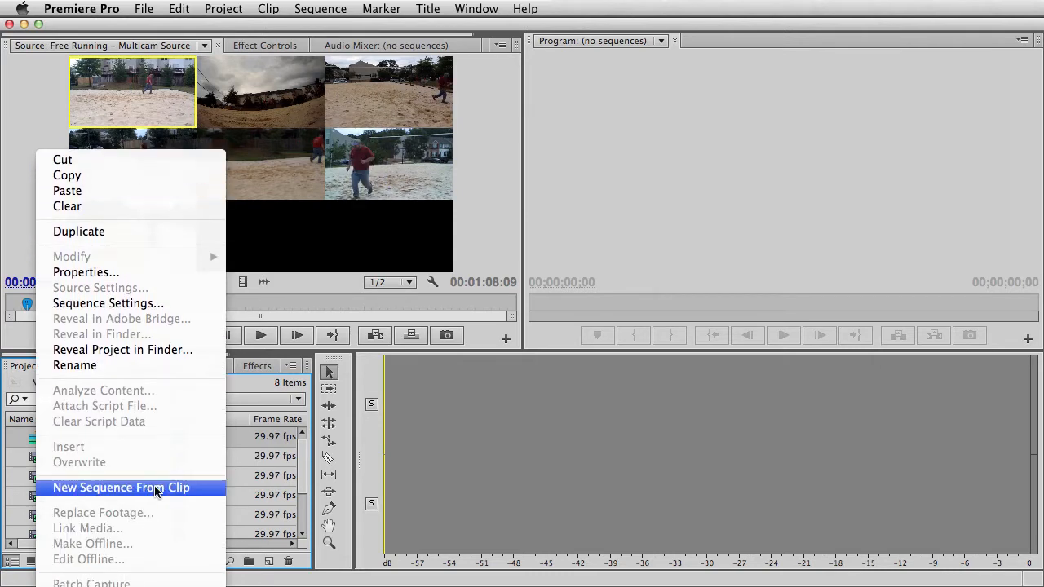
Make a new sequence from the multicam source and open it in the timeline
left_click(121, 487)
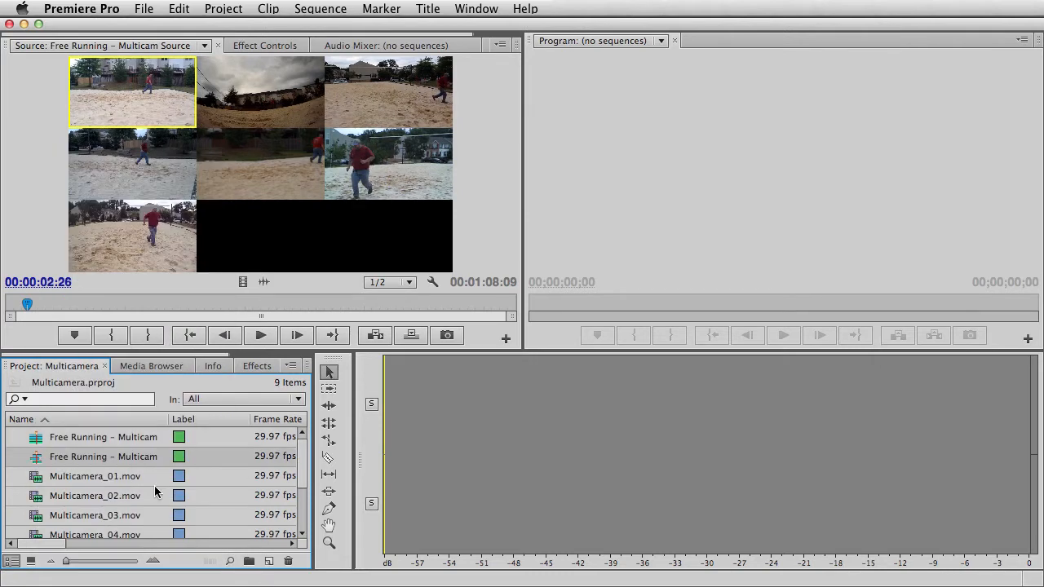
mouse_move(80, 477)
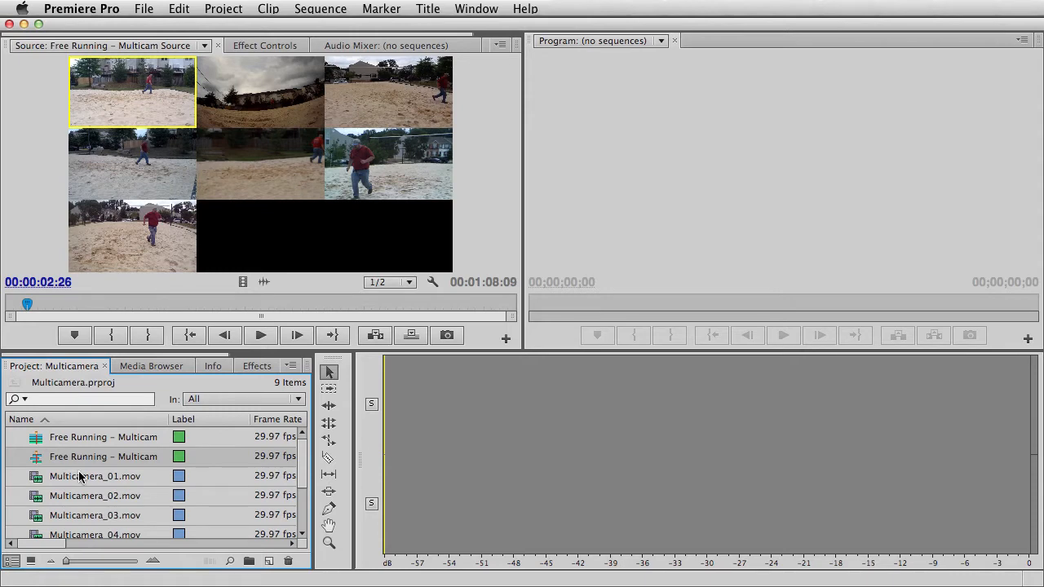
double_click(103, 456)
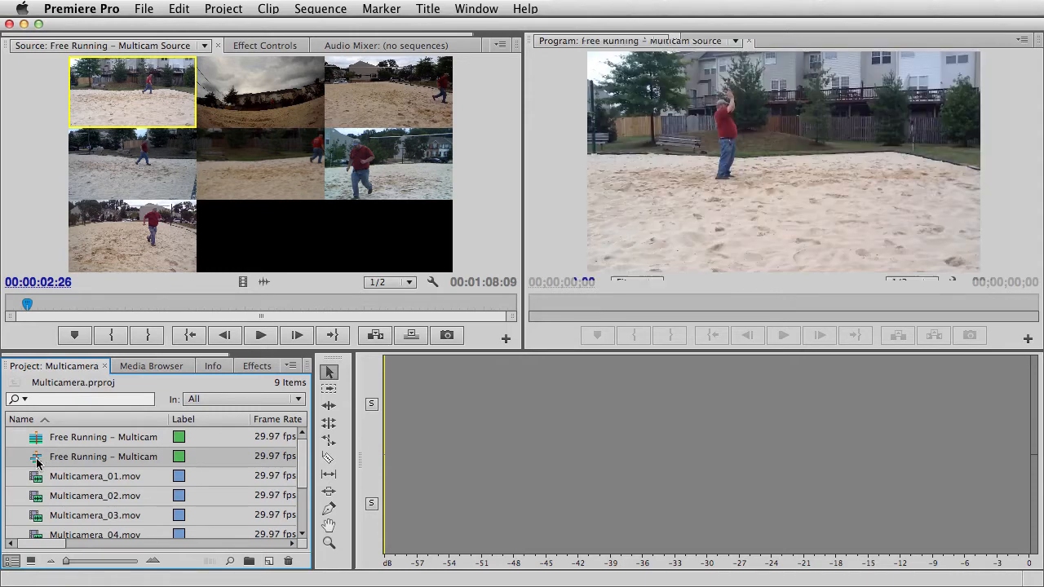
double_click(103, 456)
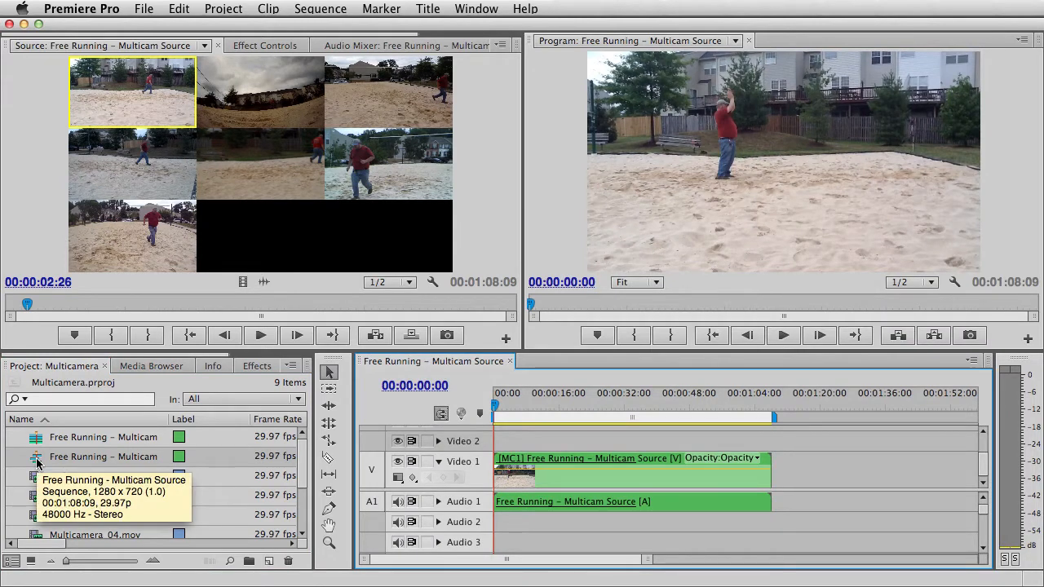
mouse_move(391, 77)
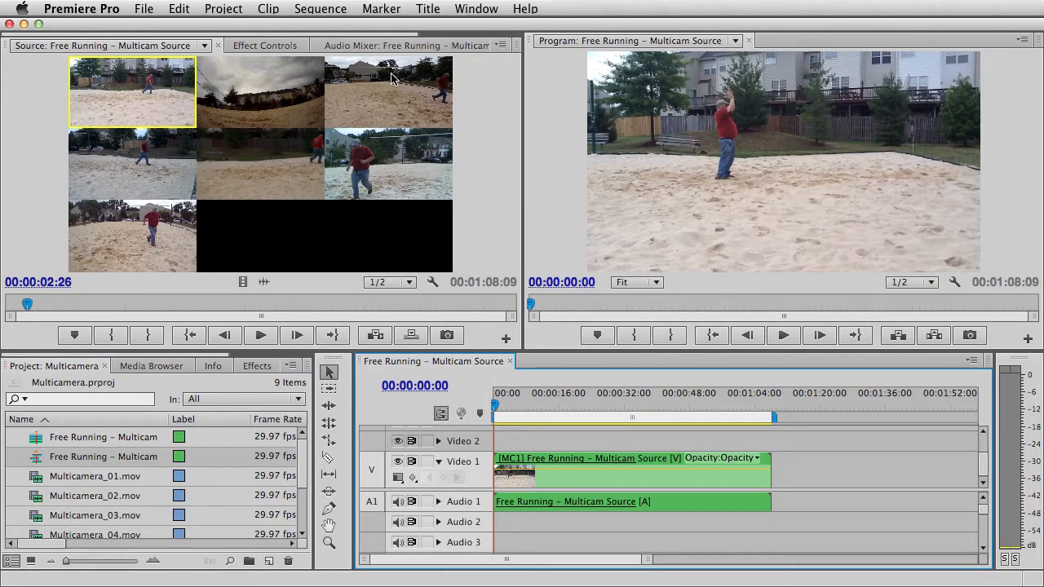
Open the Multi-Camera monitor and switch the live angle to camera 2
left_click(475, 9)
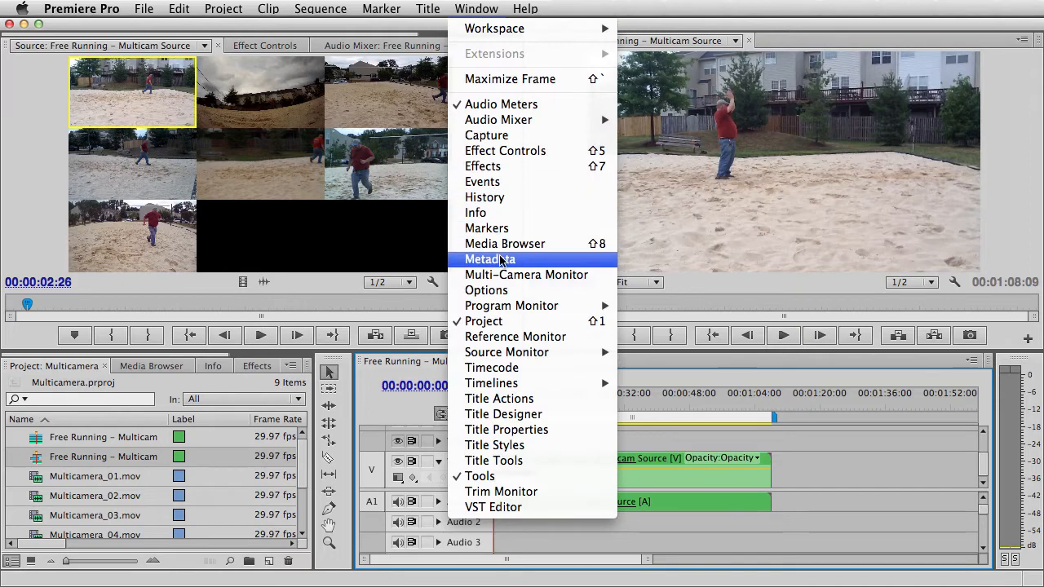
left_click(525, 274)
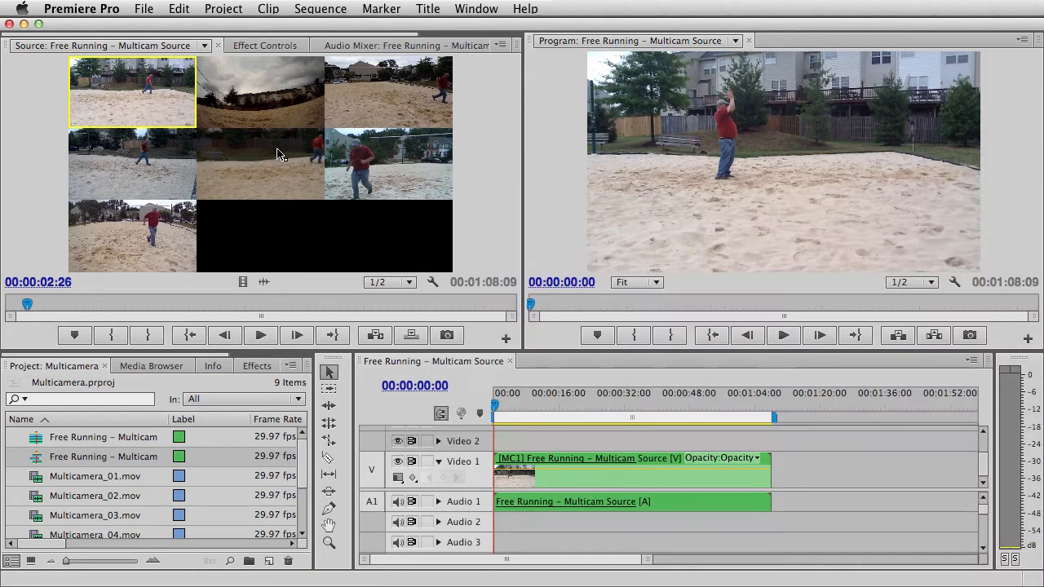
left_click(447, 45)
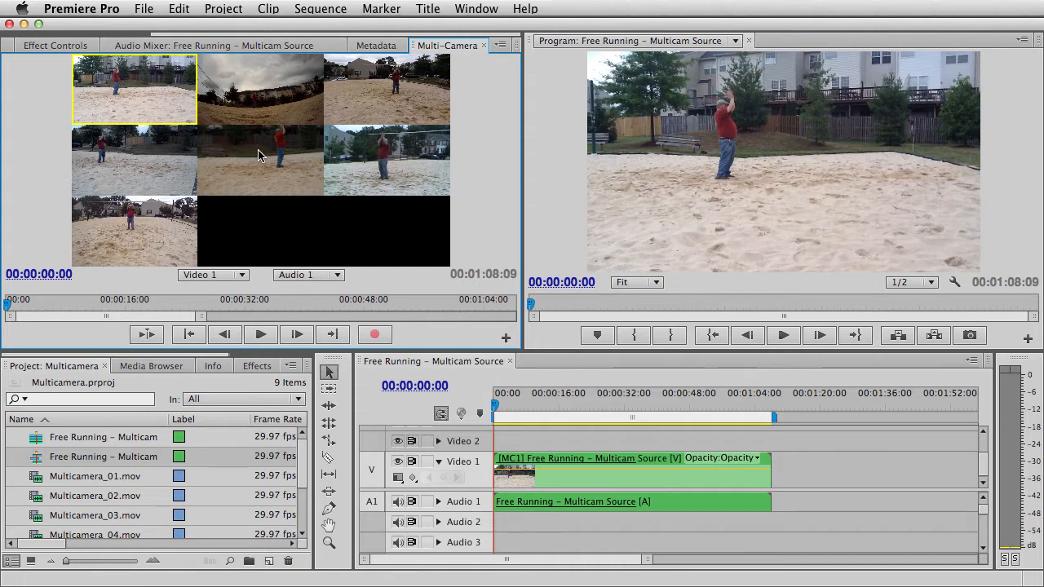
left_click(259, 89)
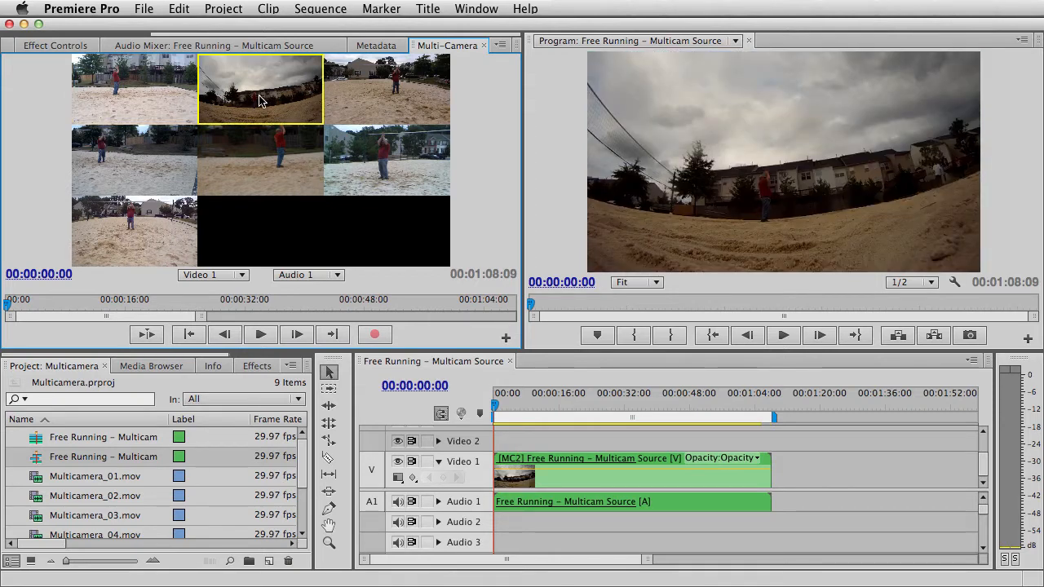
mouse_move(369, 88)
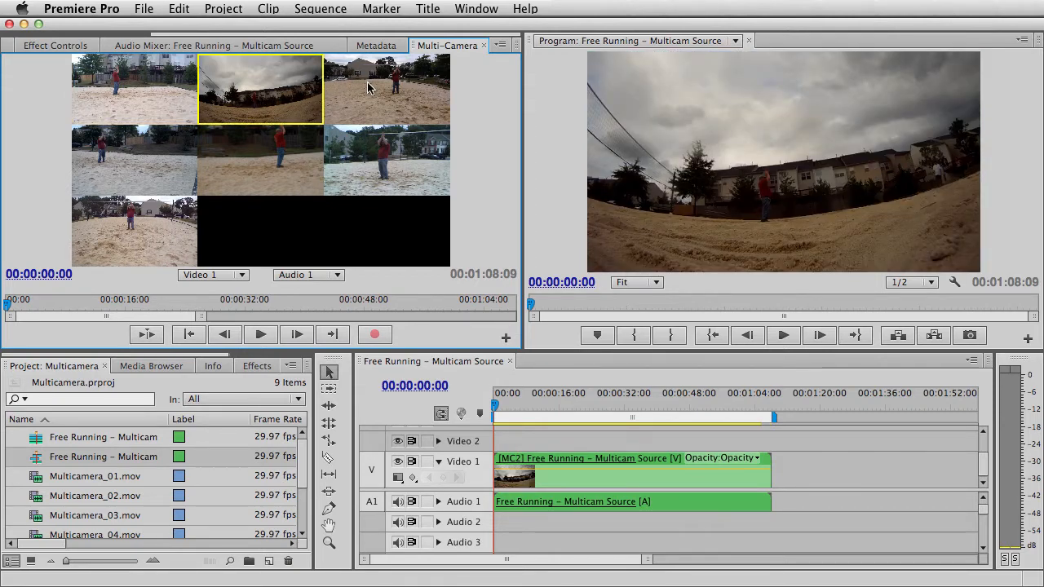
left_click(385, 159)
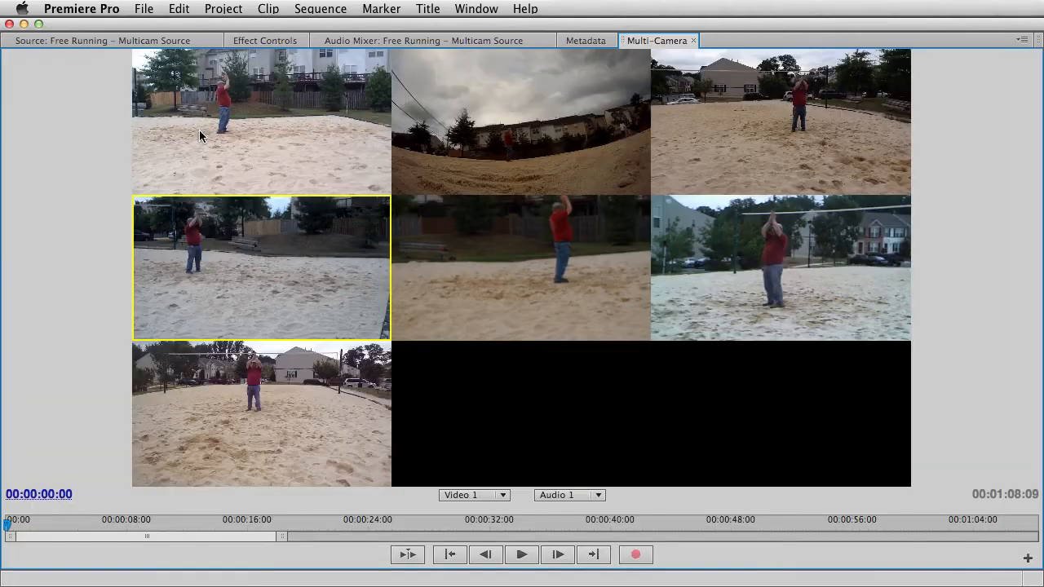
mouse_move(273, 485)
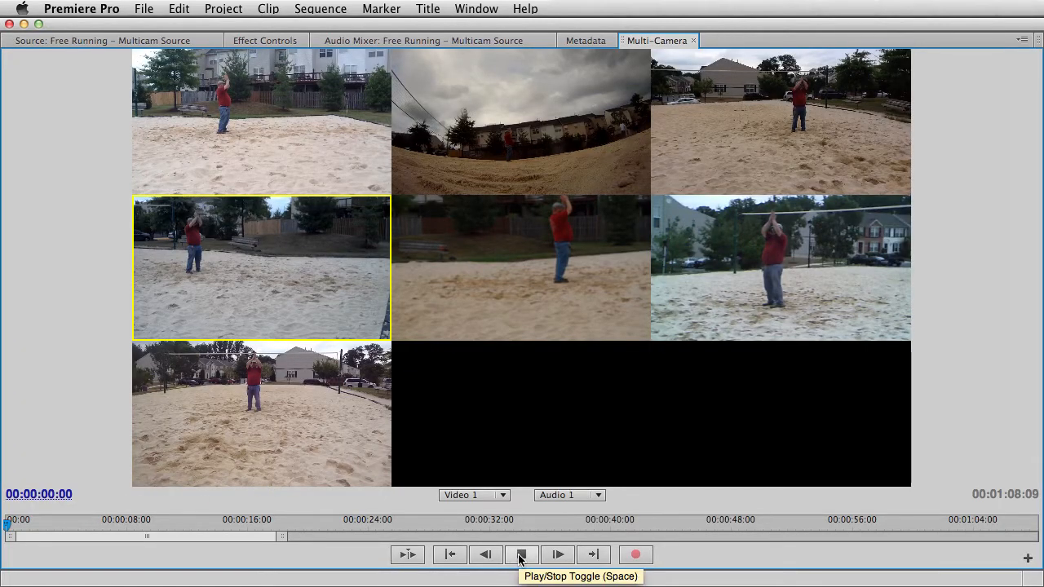
Play and stop all seven angles in the maximized view, pausing just past one second
left_click(522, 555)
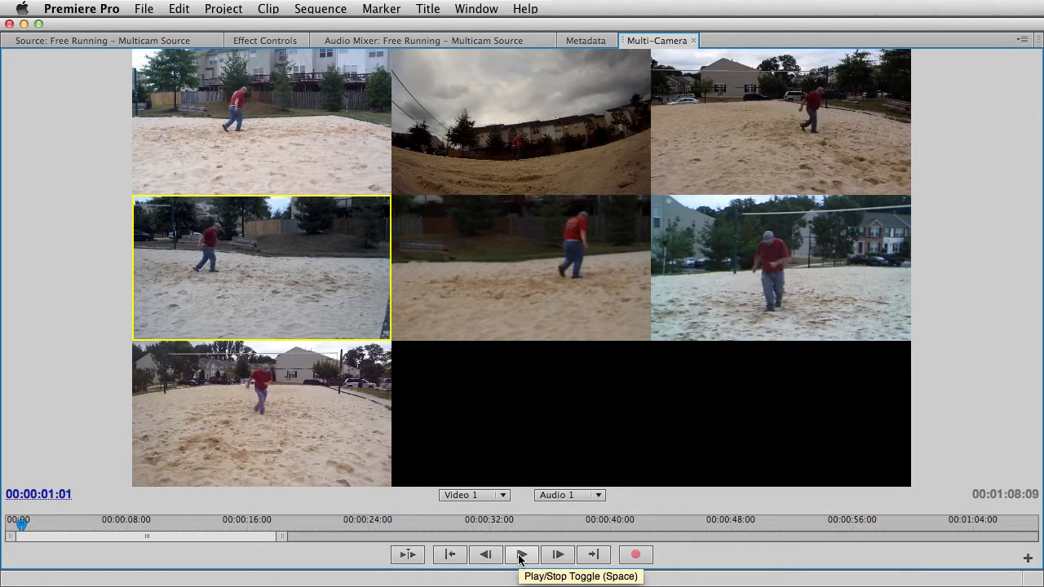
left_click(521, 554)
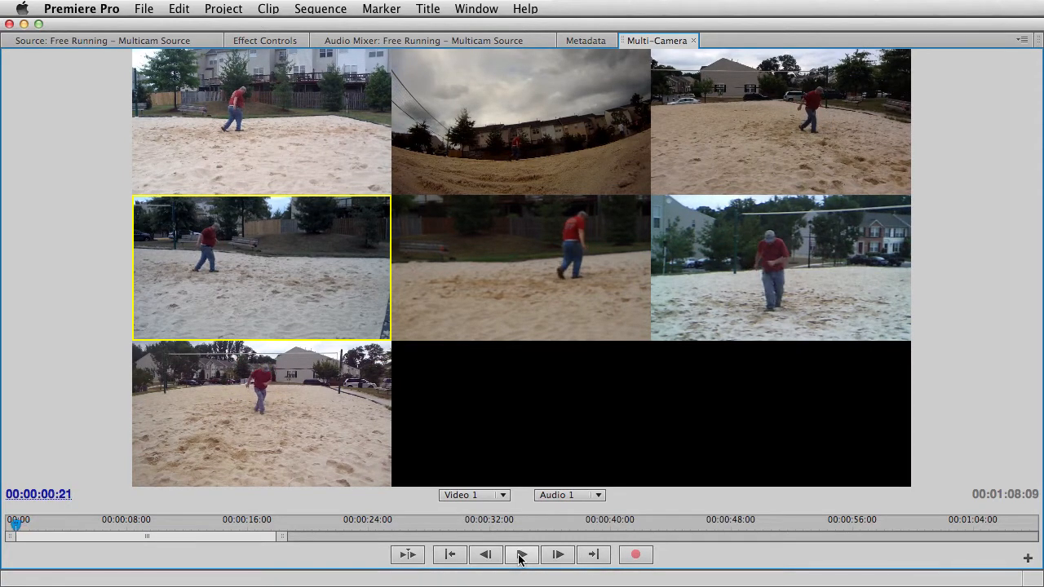
left_click(485, 554)
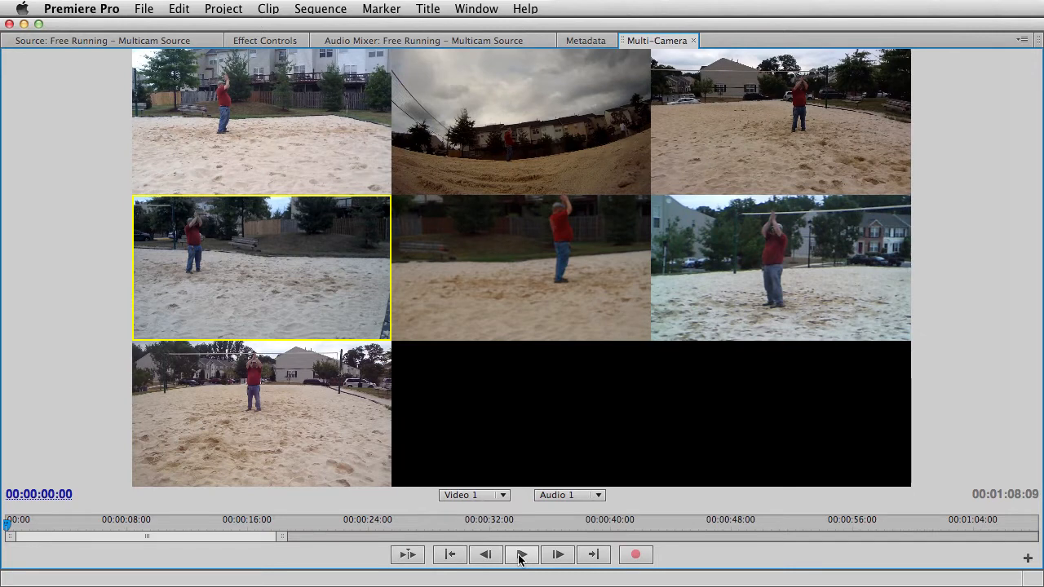
left_click(521, 555)
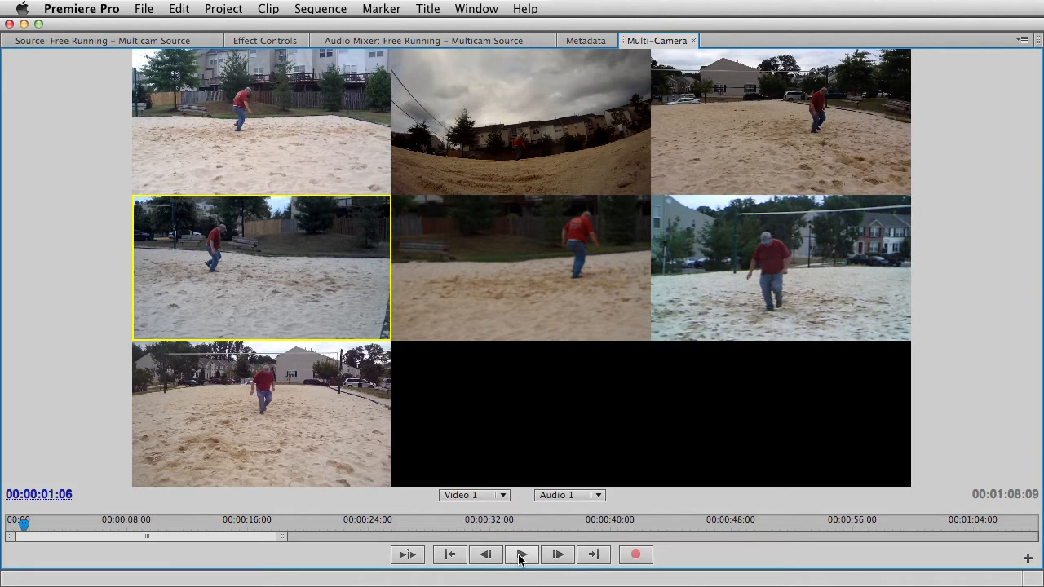
left_click(521, 554)
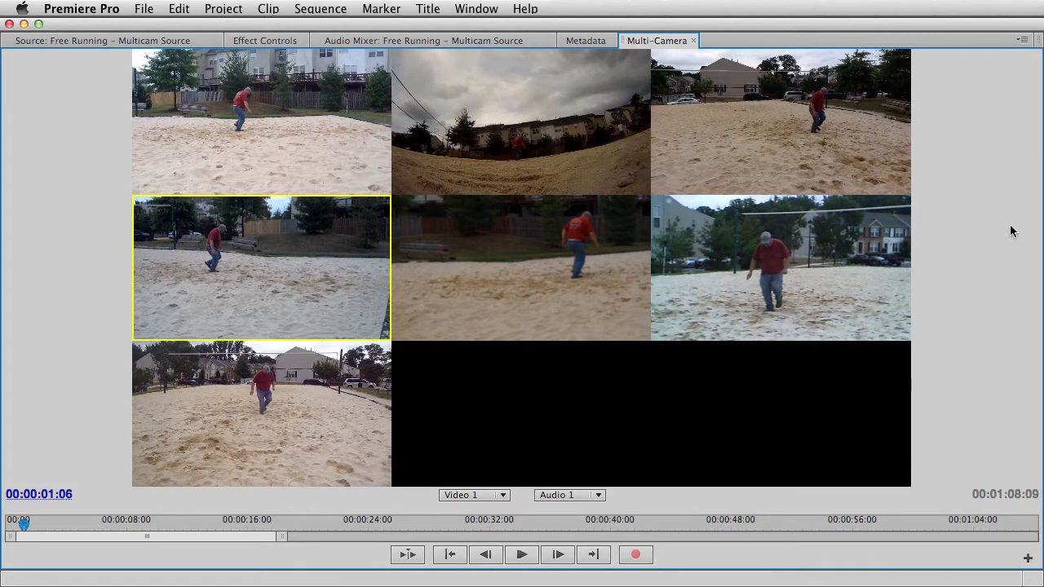
Restore the multi-camera view size, then switch through cameras 2, 6, 1, 5 and 3
left_click(1022, 40)
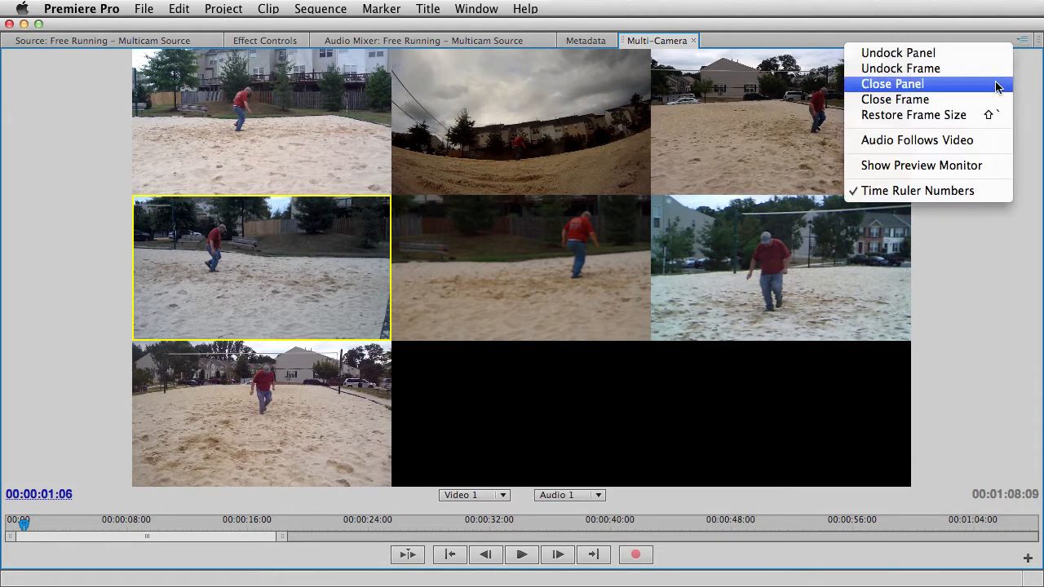
mouse_move(917, 140)
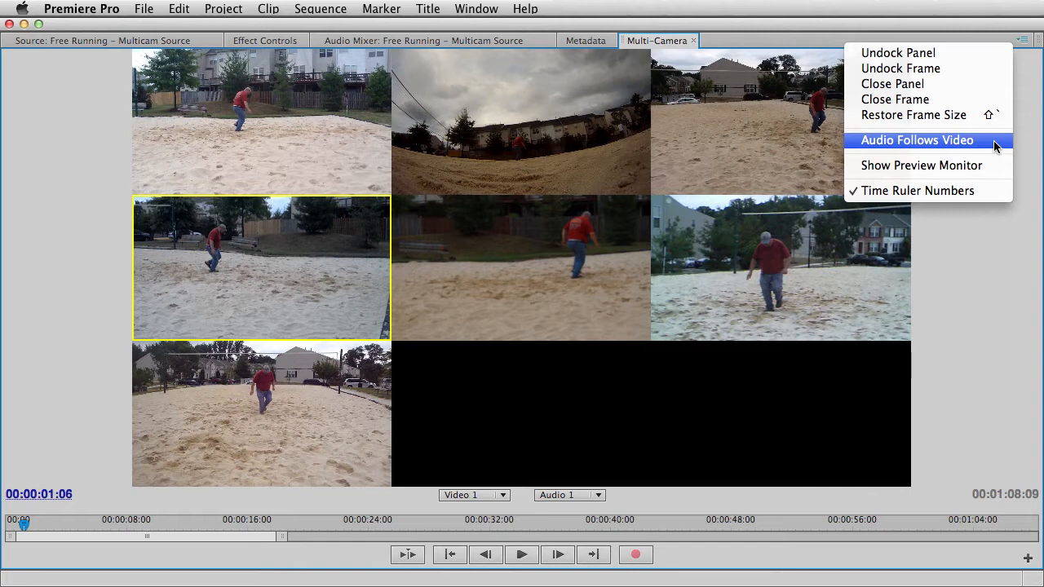
mouse_move(921, 165)
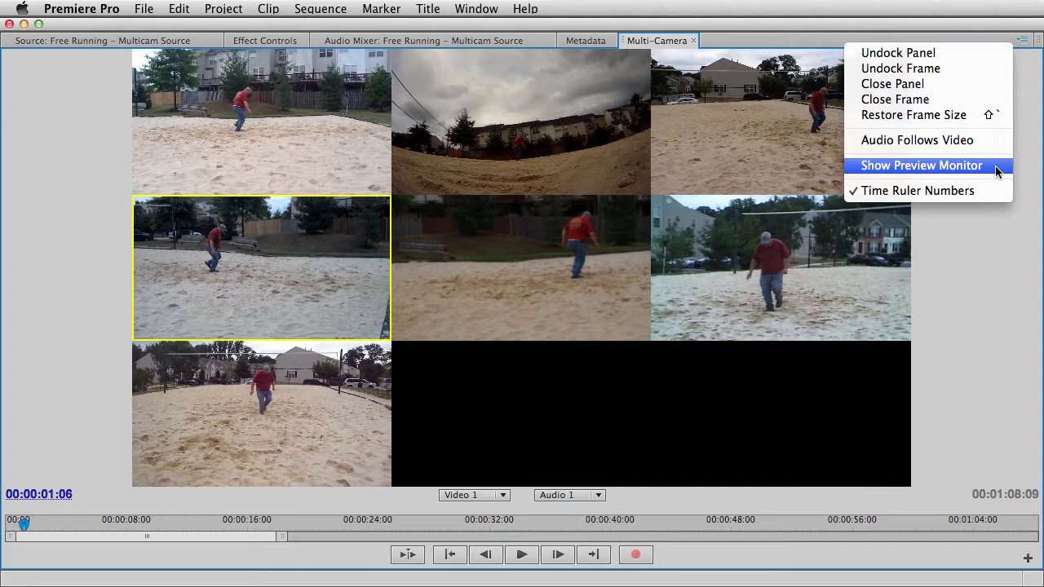
left_click(921, 165)
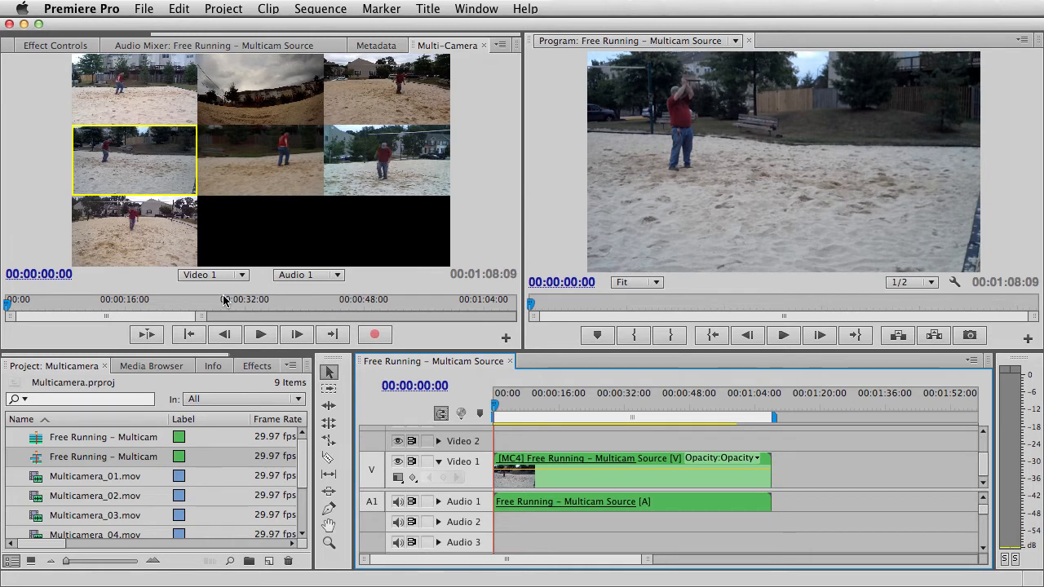
left_click(260, 88)
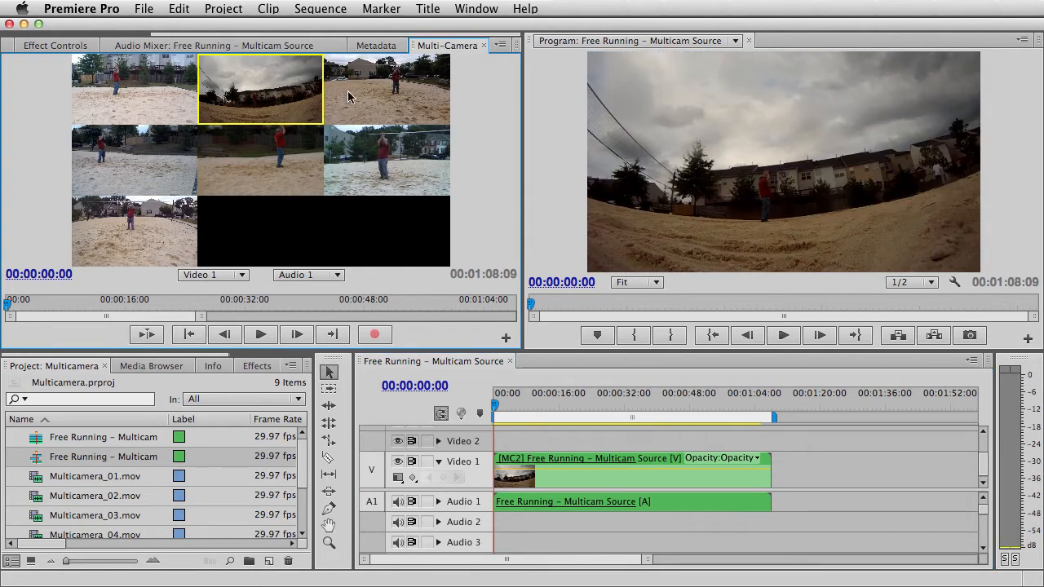
left_click(386, 160)
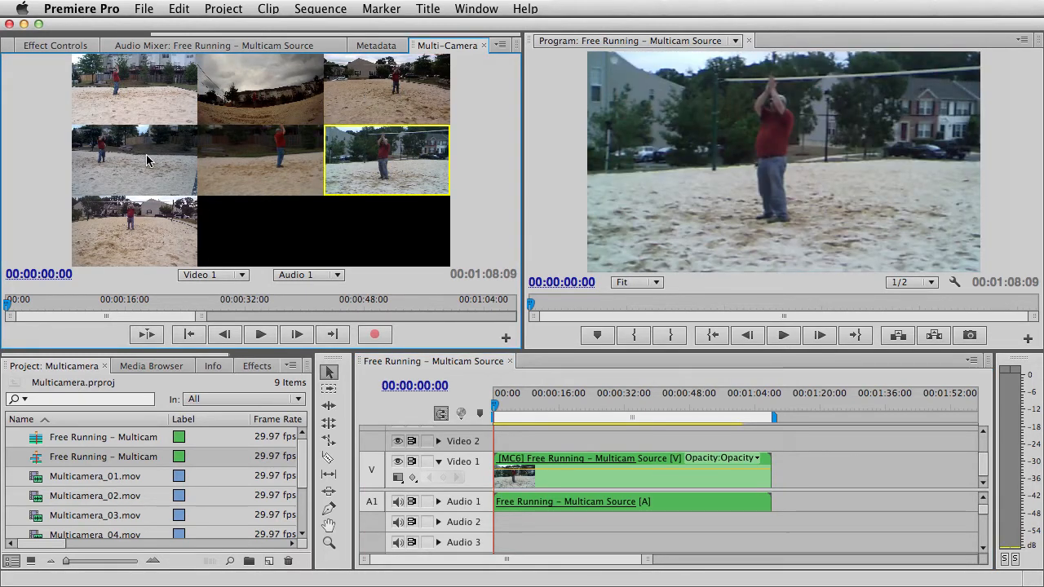
left_click(134, 89)
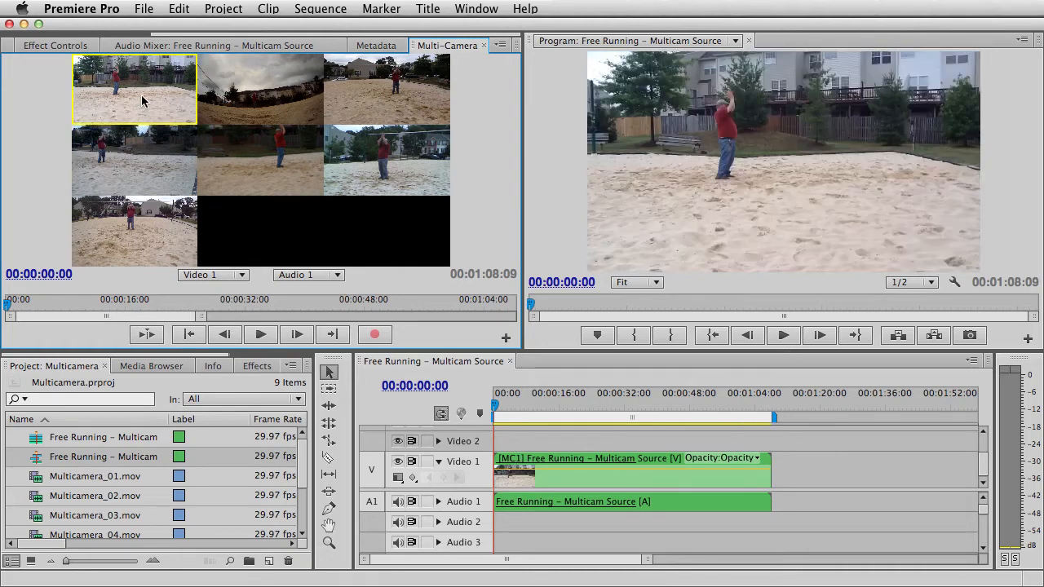
left_click(259, 160)
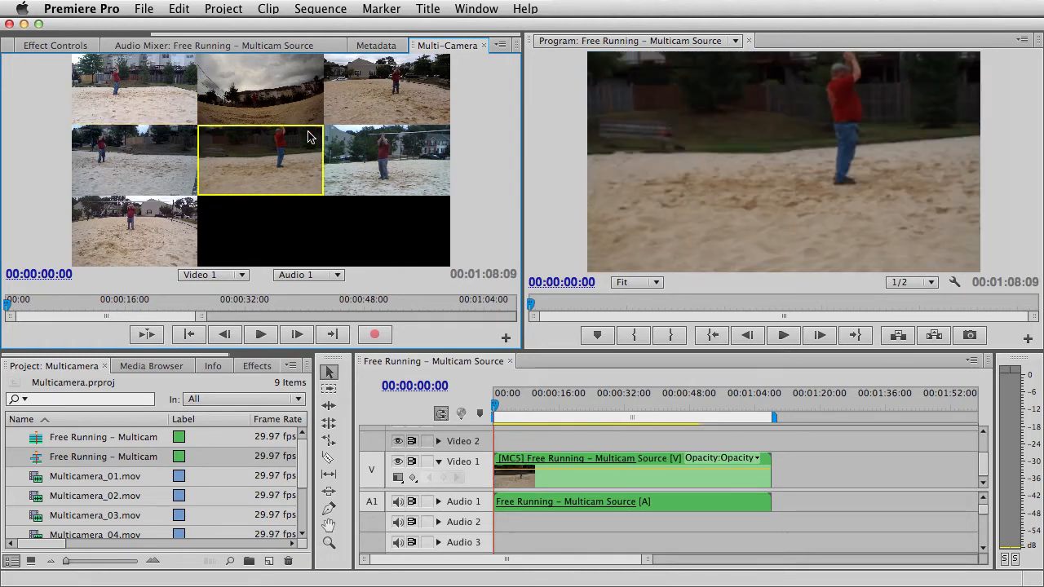
left_click(386, 90)
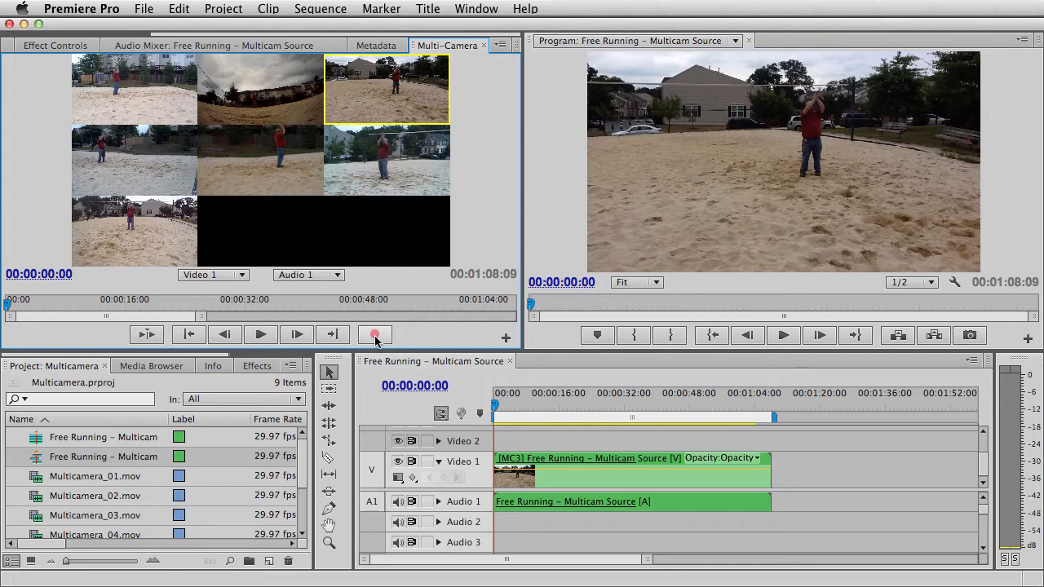
mouse_move(375, 334)
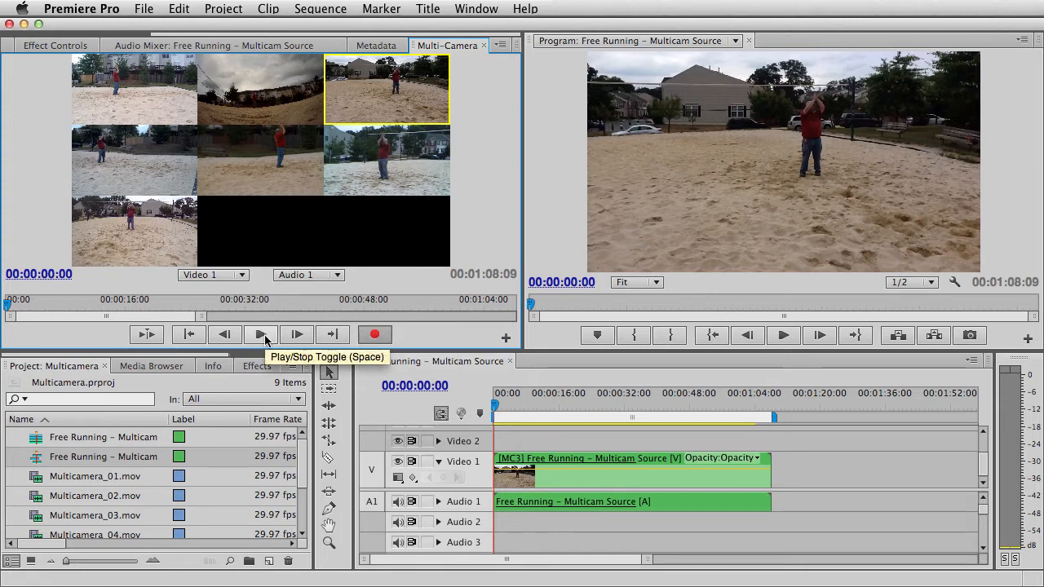
Record live angle switches during playback, stopping near 26 seconds
left_click(259, 335)
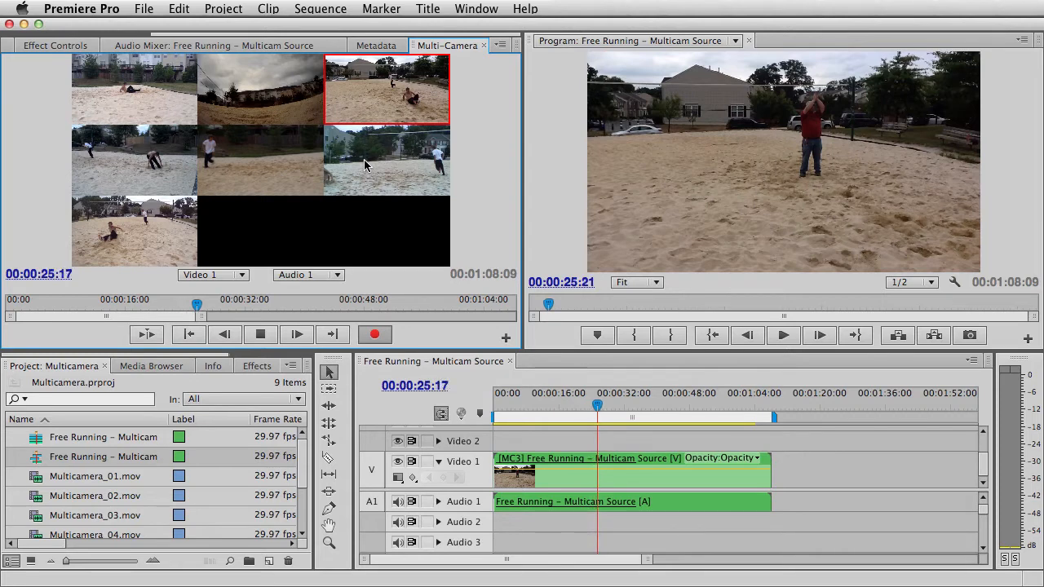
left_click(259, 335)
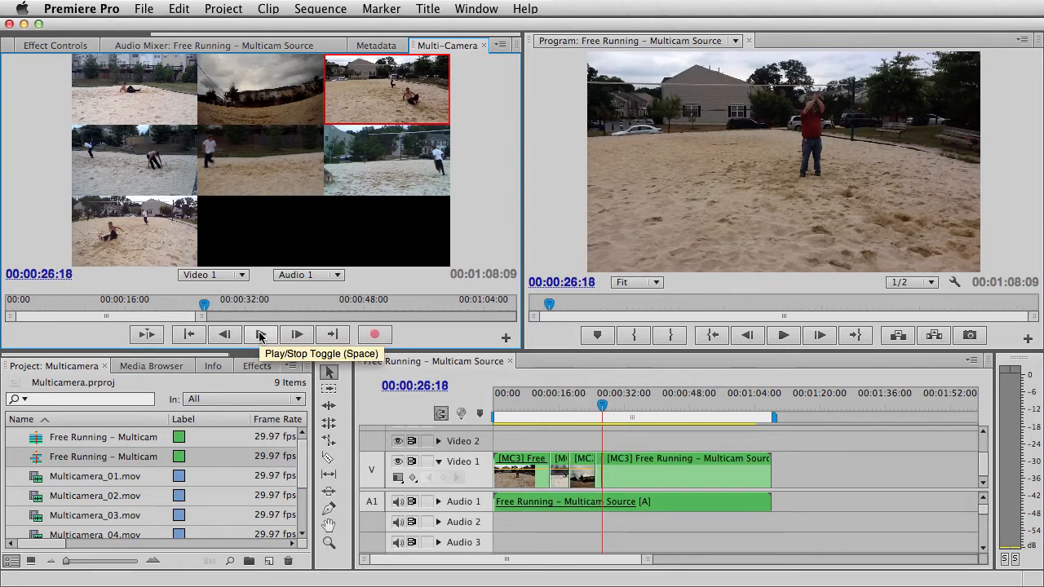
Resume recording playback from about 26 seconds, then stop it
left_click(375, 334)
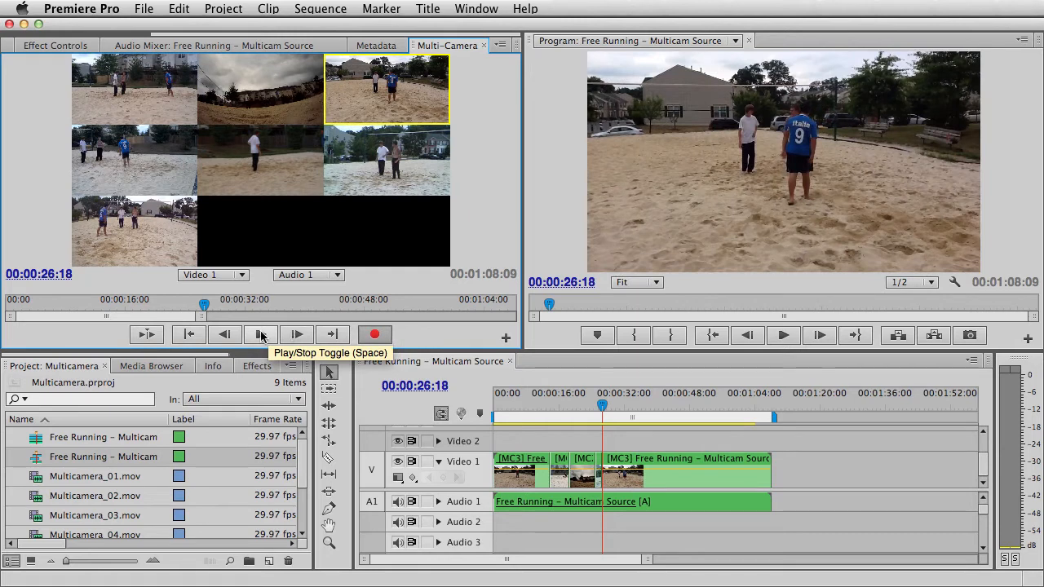
left_click(260, 334)
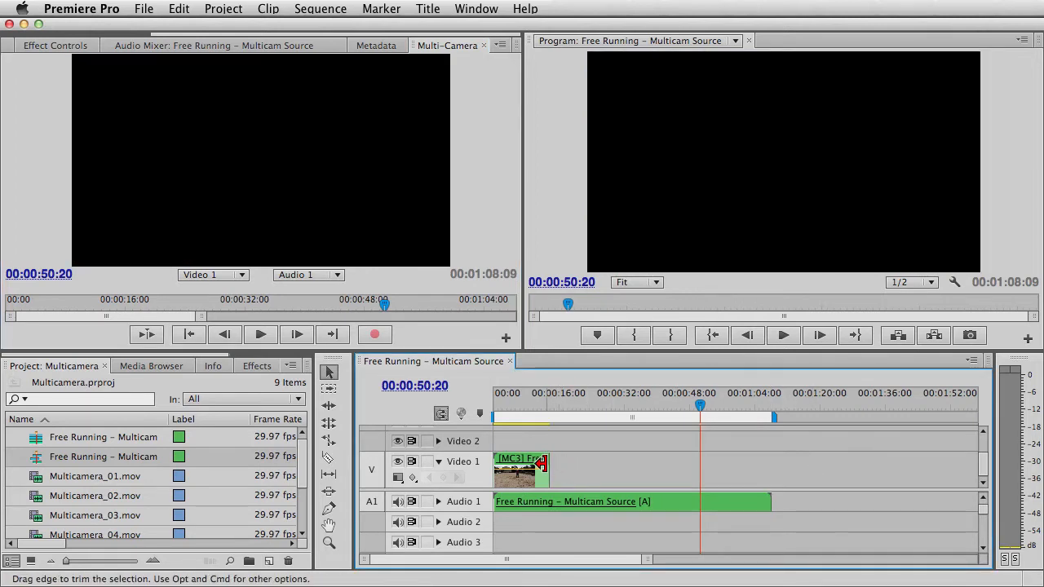
Drag the multicam clip's edge to trim its length
left_click_drag(543, 469, 766, 478)
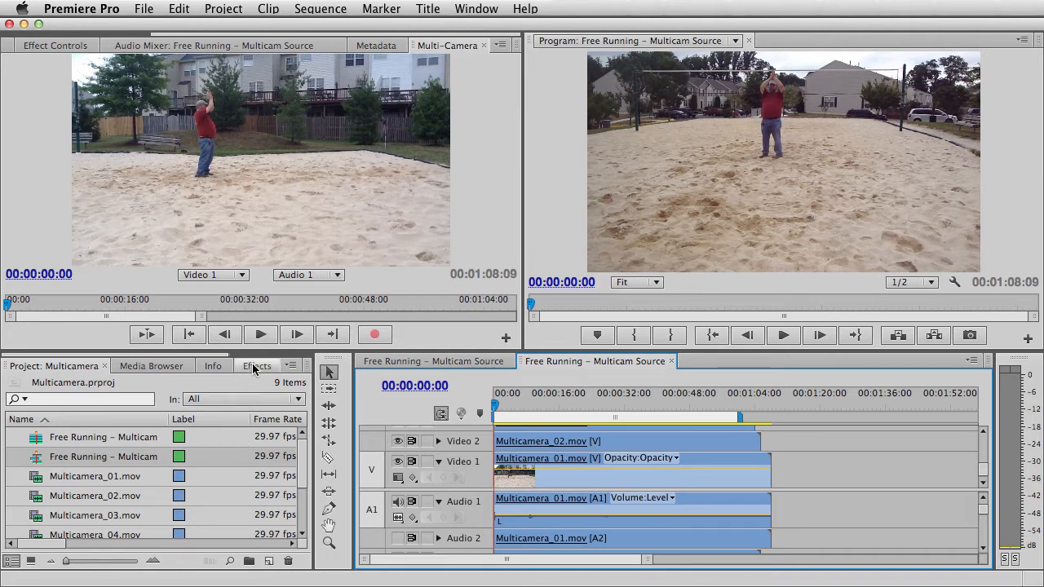
Search effects for 'time' to apply Timecode, then view its Effect Controls
left_click(257, 366)
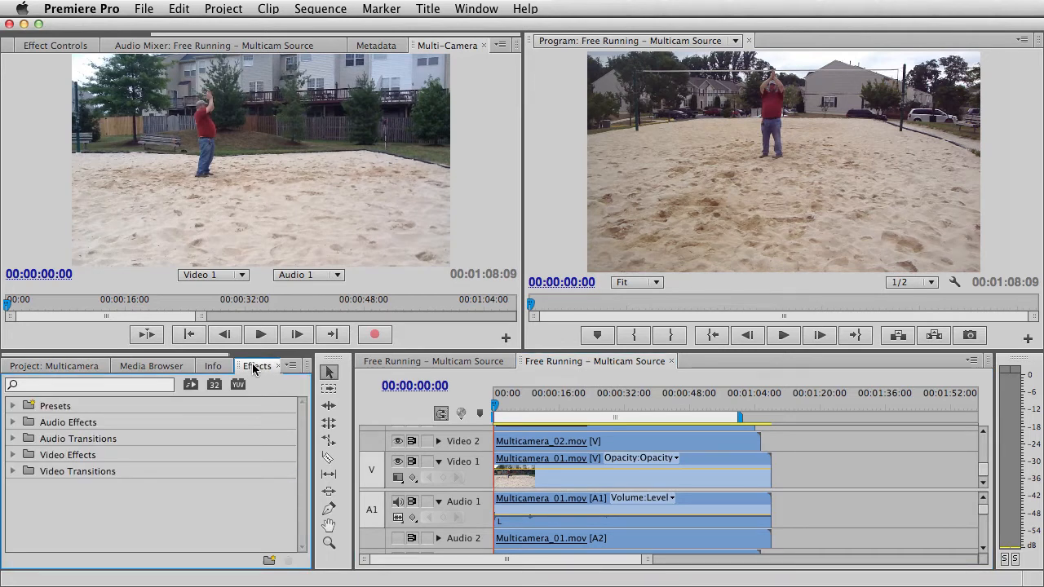
left_click(90, 384)
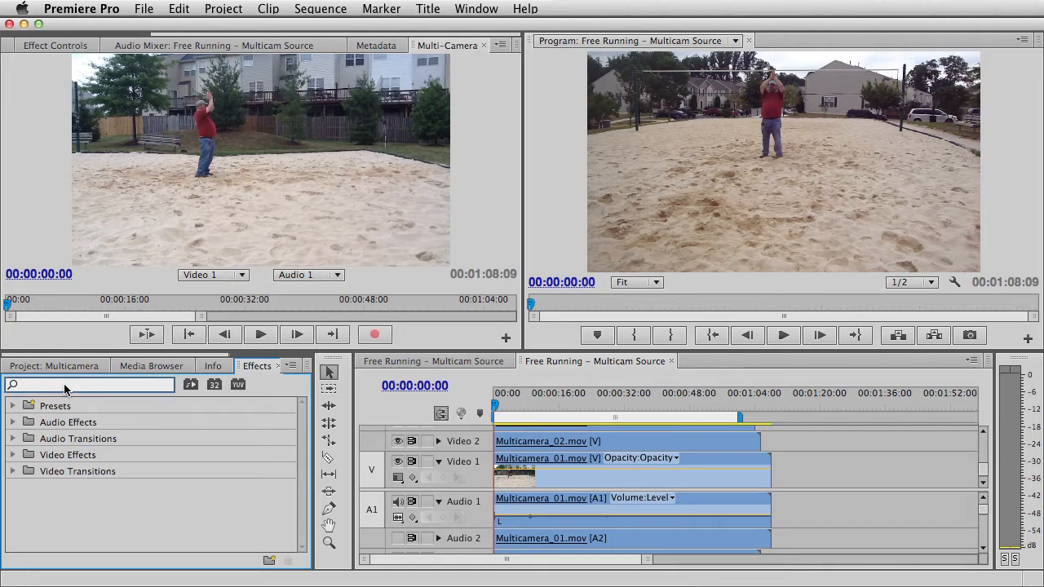
type("time")
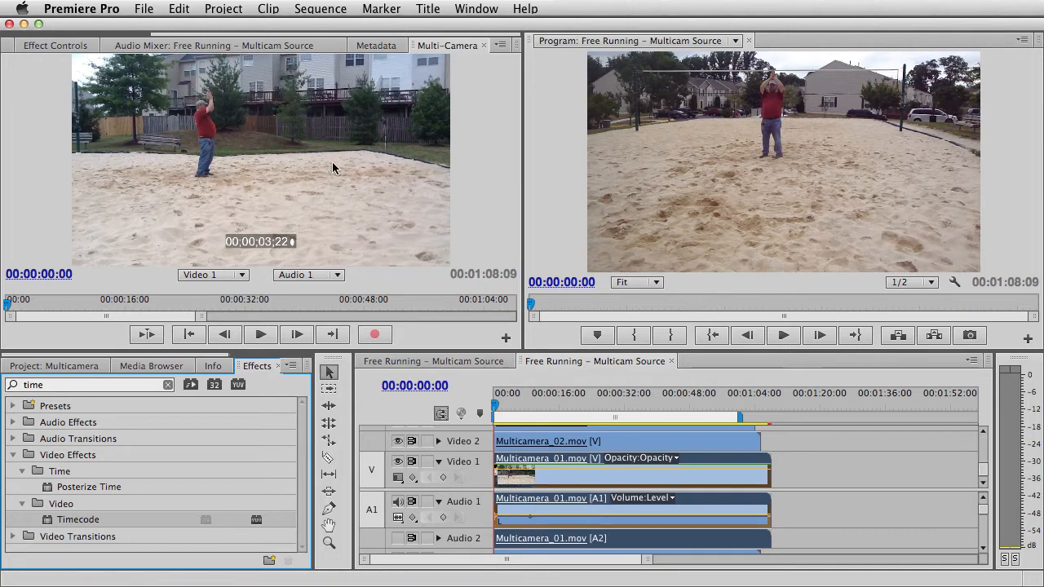
left_click(55, 45)
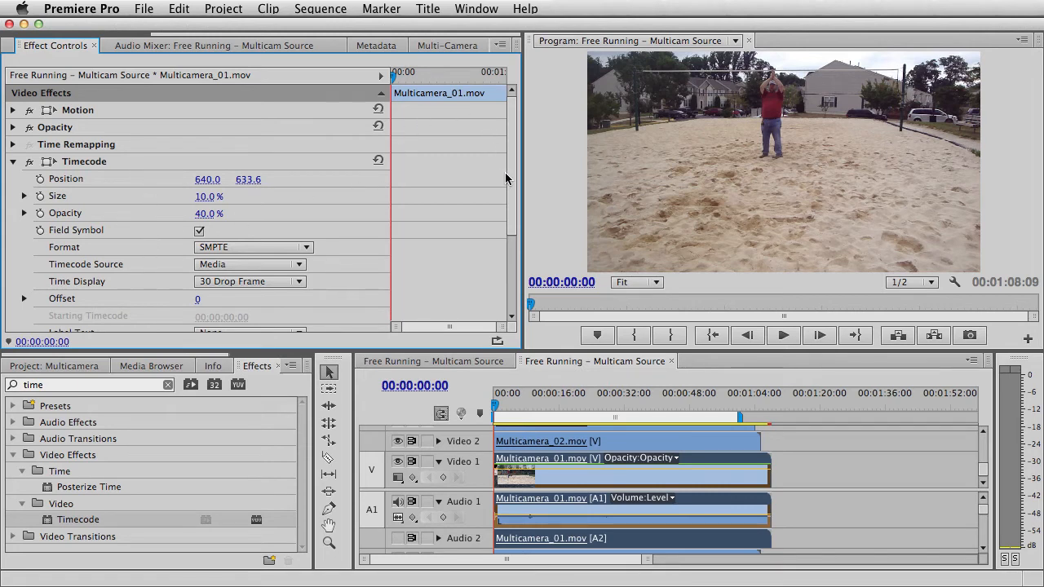
Set the timecode overlay's Label Text to Automatic, giving an MDA-prefixed timecode
scroll("down", 3)
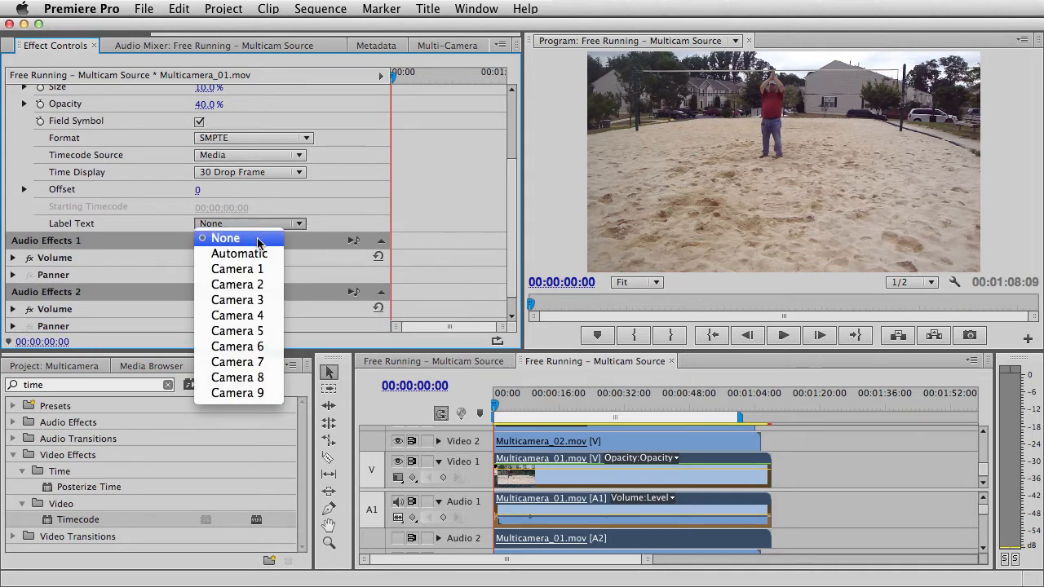
left_click(239, 253)
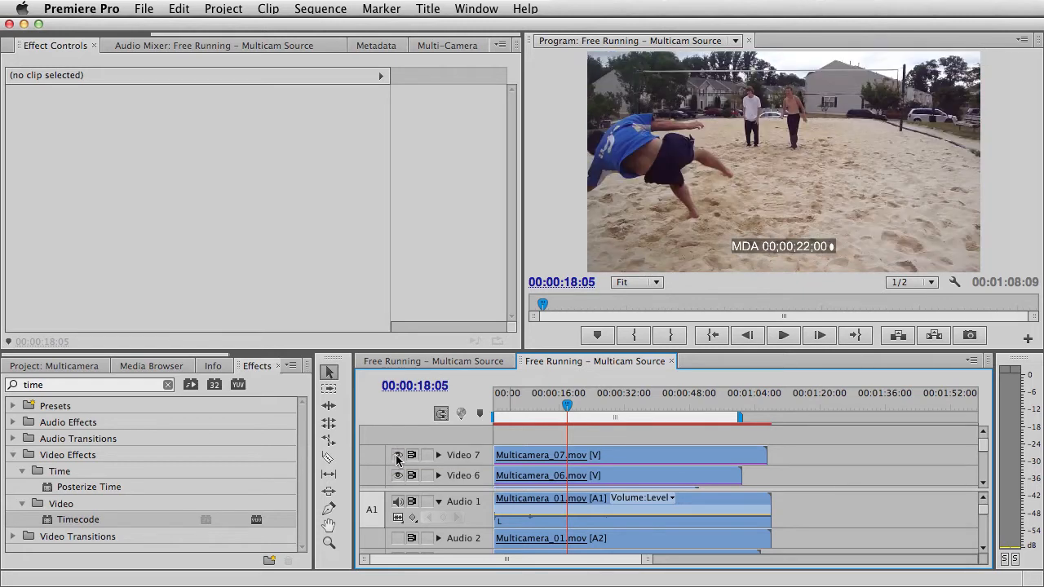
Set Timecode Label Text per clip: Camera 7, Camera 6, Camera 3 and Camera 1
left_click(628, 454)
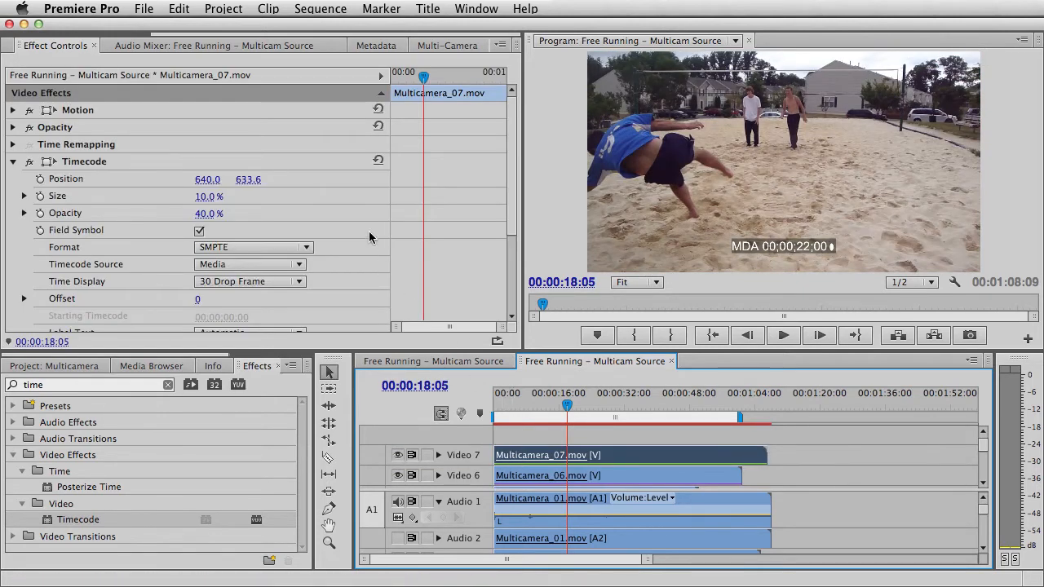
scroll("down", 3)
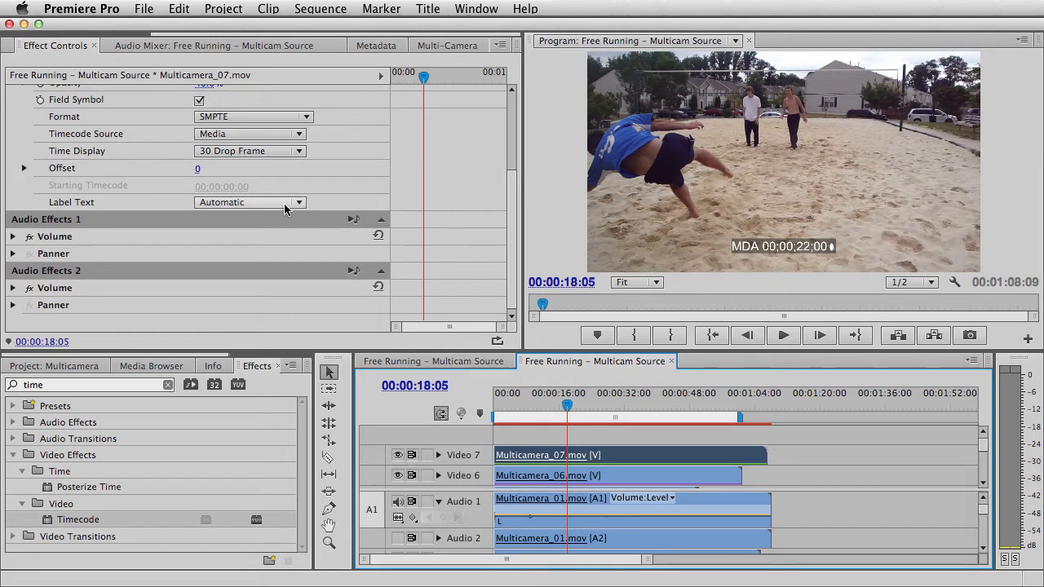
left_click(250, 202)
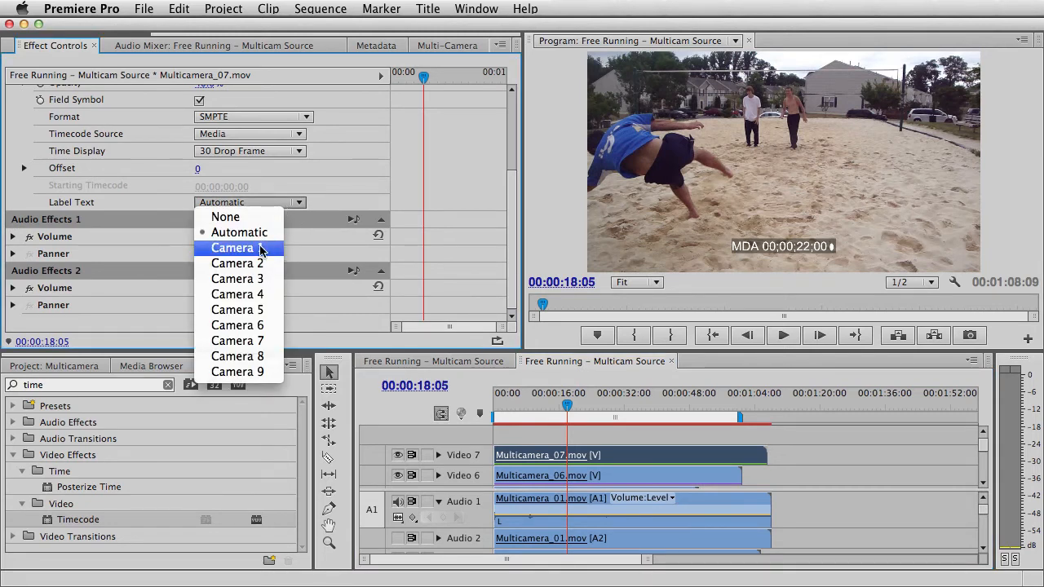
left_click(239, 232)
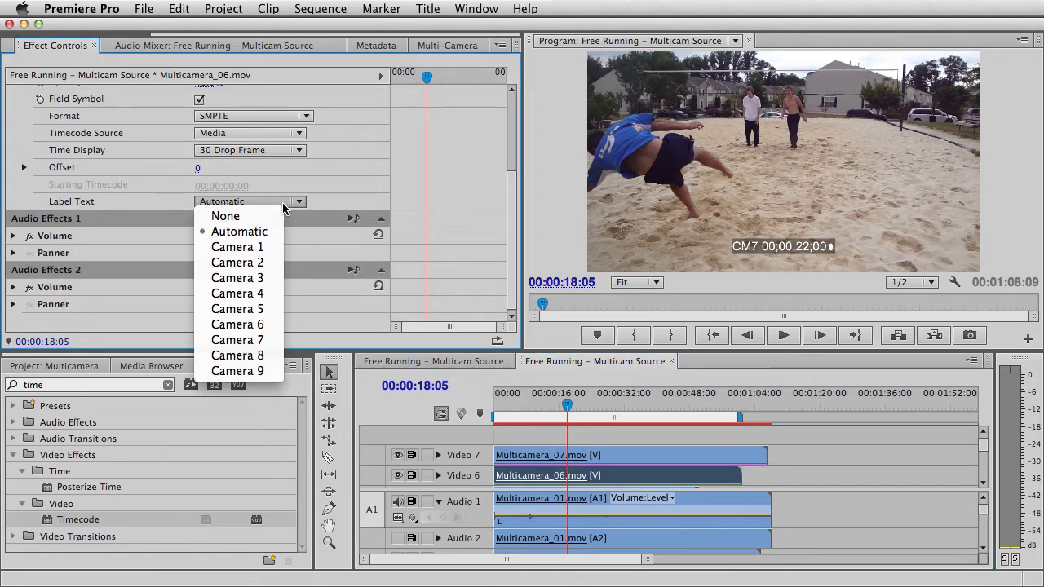
left_click(238, 324)
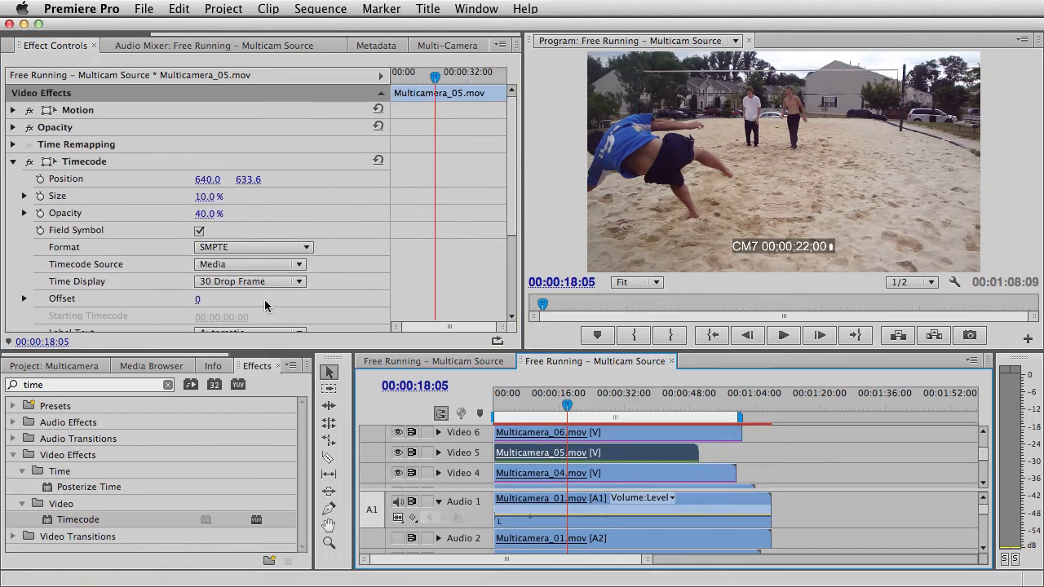
scroll("down", 3)
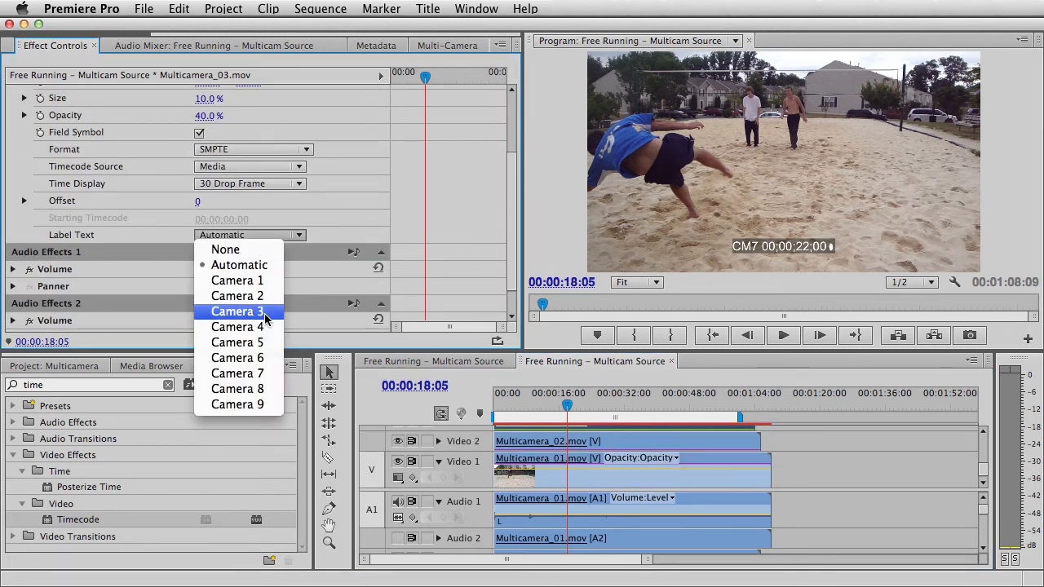
left_click(236, 311)
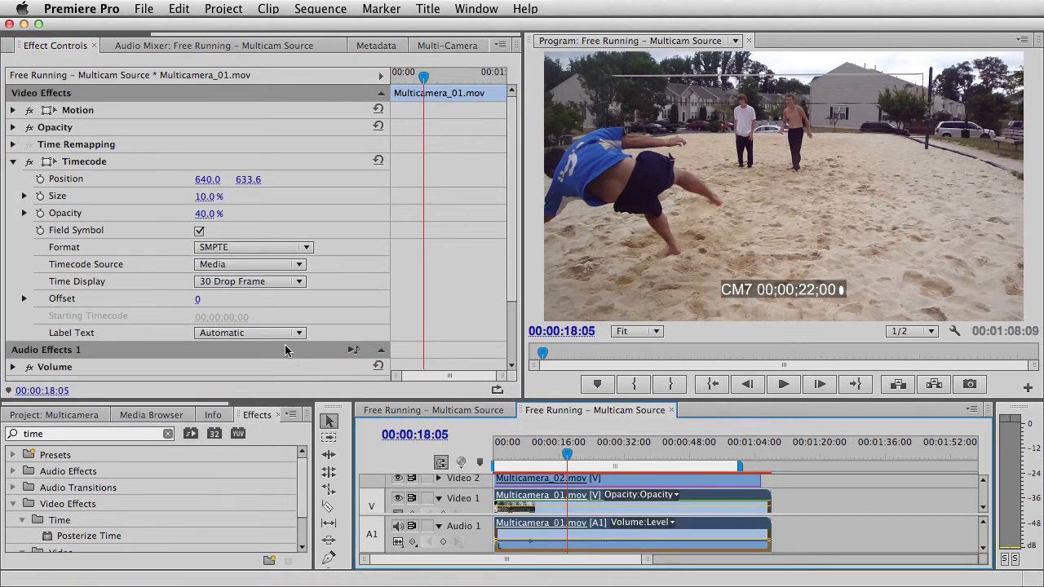
left_click(251, 332)
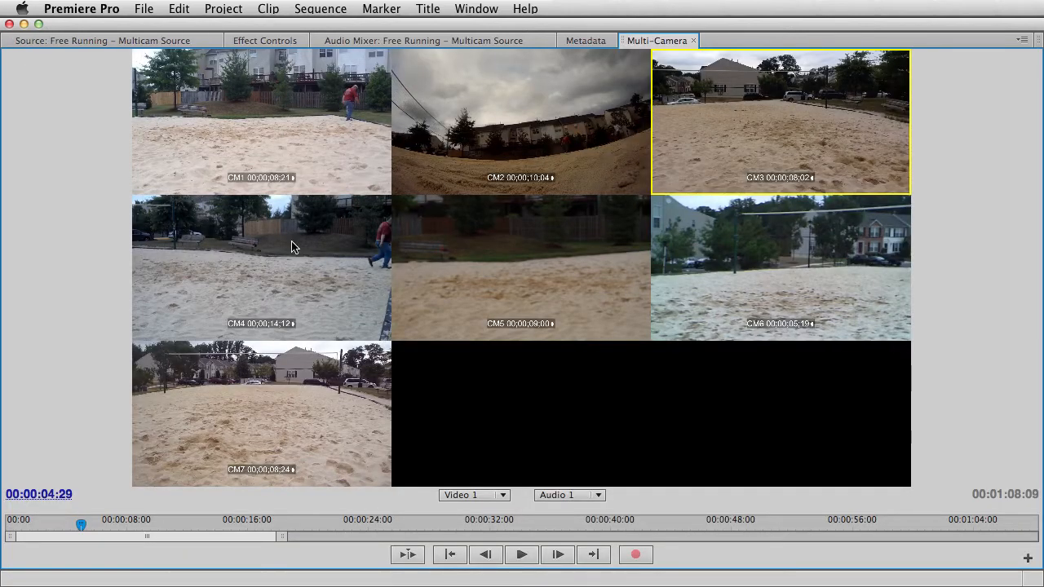
mouse_move(398, 445)
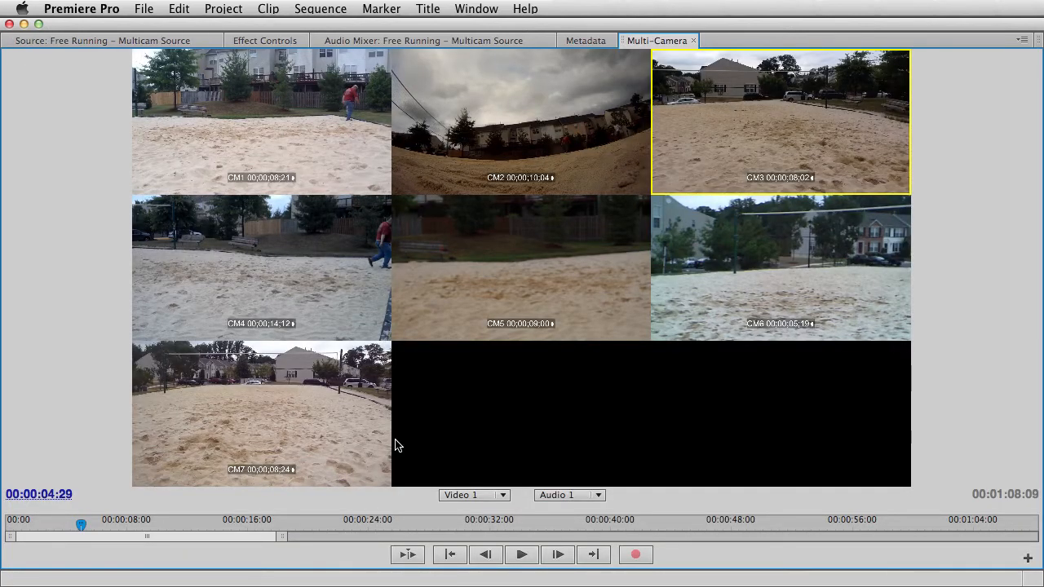
Preview the synced angles, then restart playback to record live angle switches
left_click(521, 554)
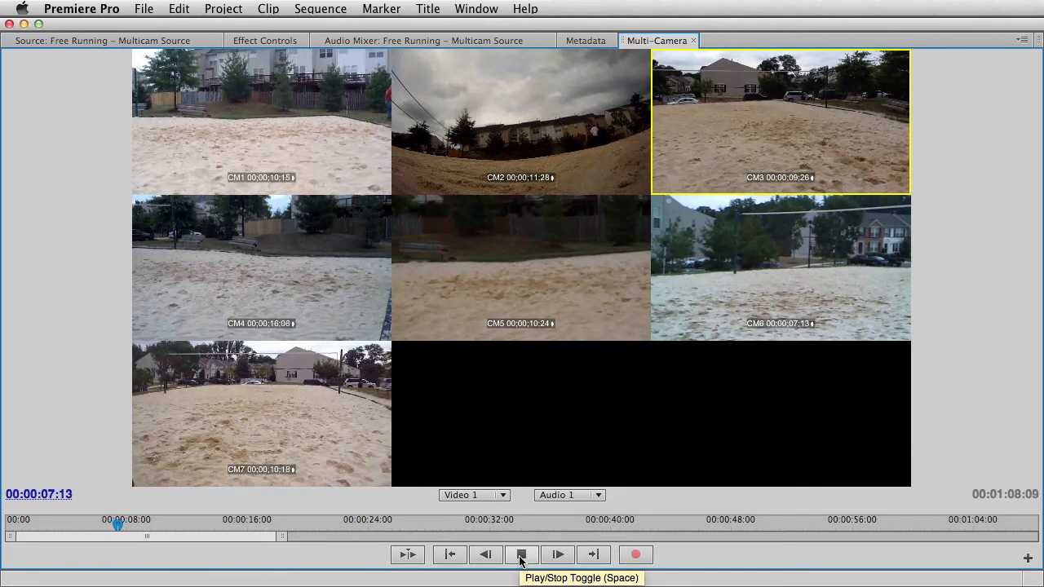
left_click(520, 554)
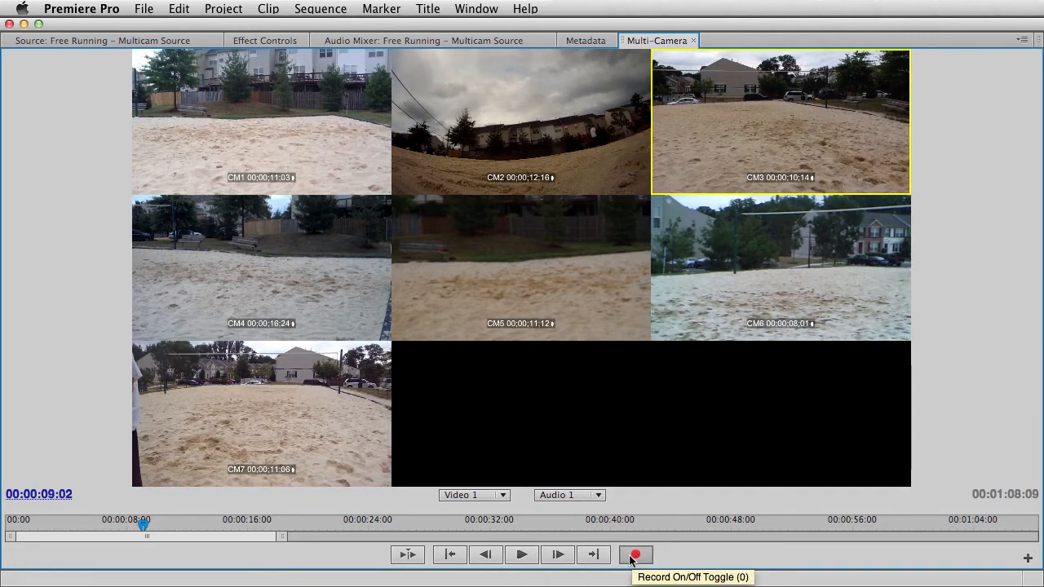
mouse_move(521, 555)
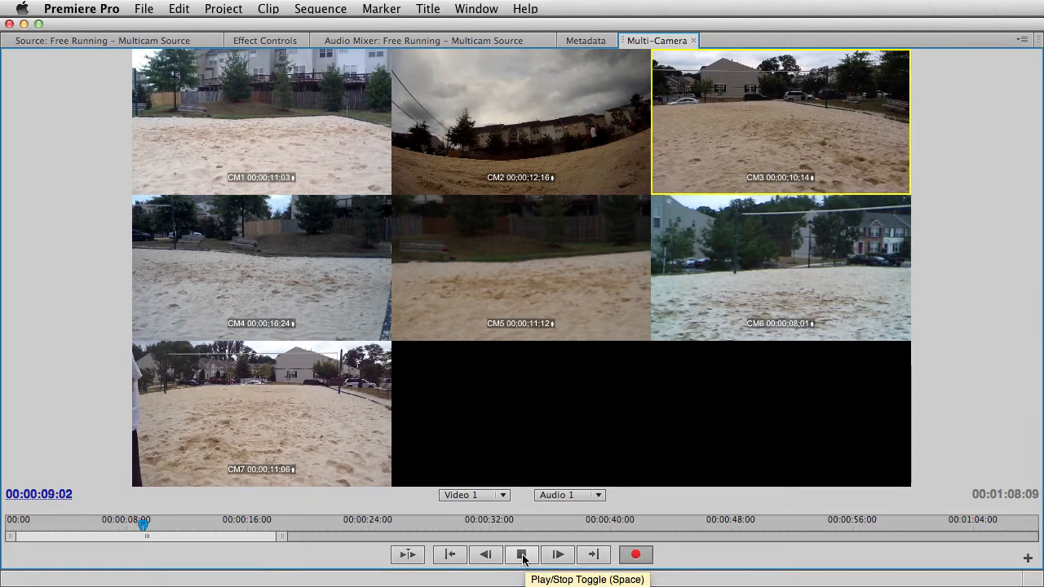
left_click(521, 554)
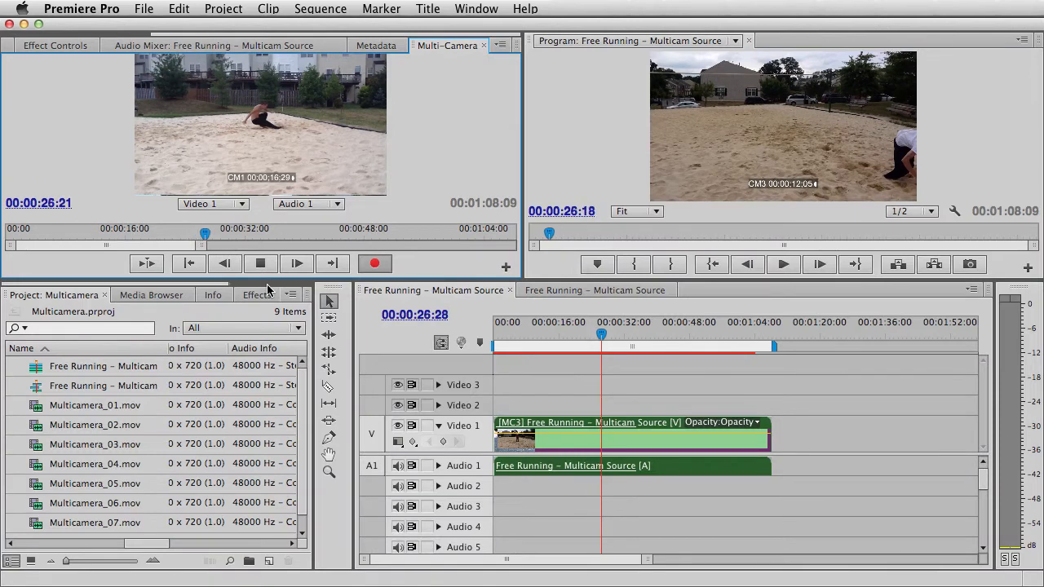
In the original multicam source sequence, remove effects from the selected camera clips
left_click(260, 263)
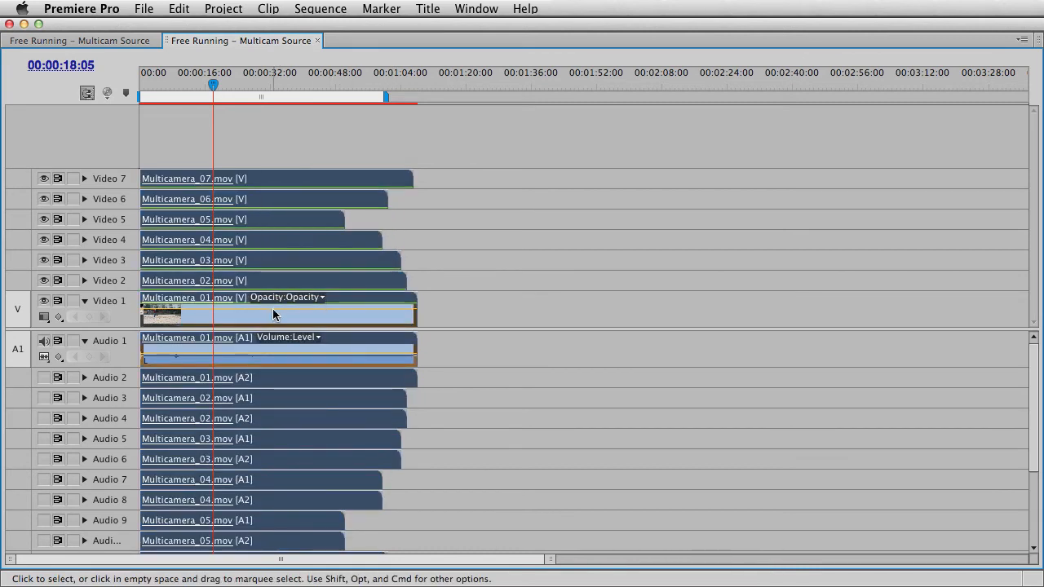
right_click(275, 314)
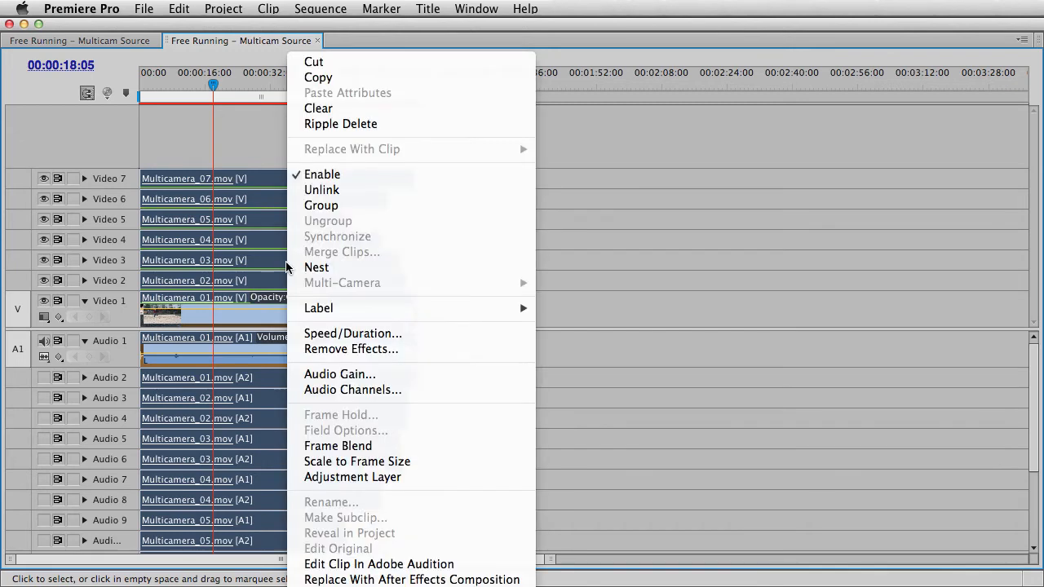
mouse_move(412, 349)
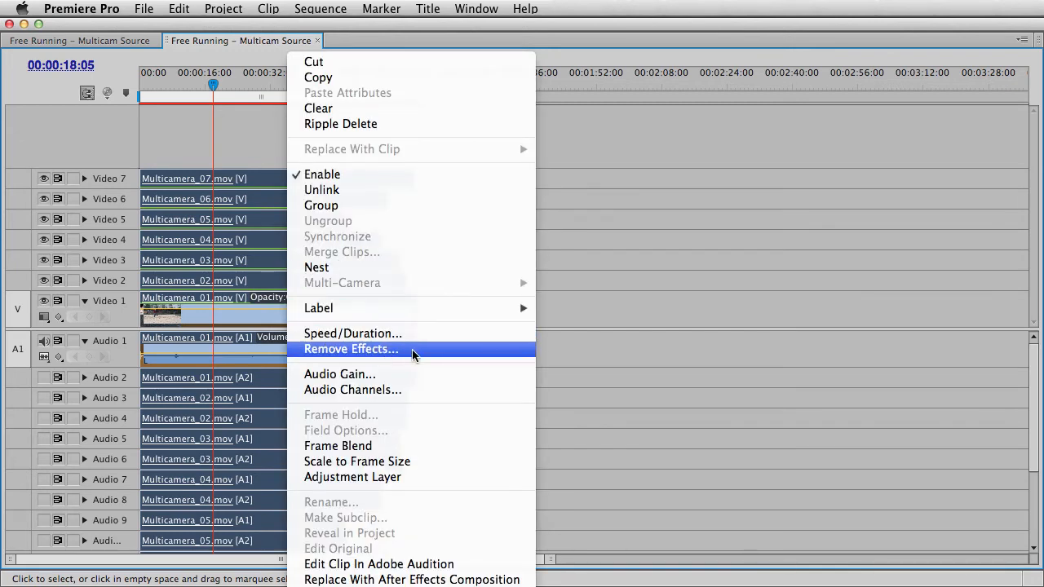
left_click(351, 349)
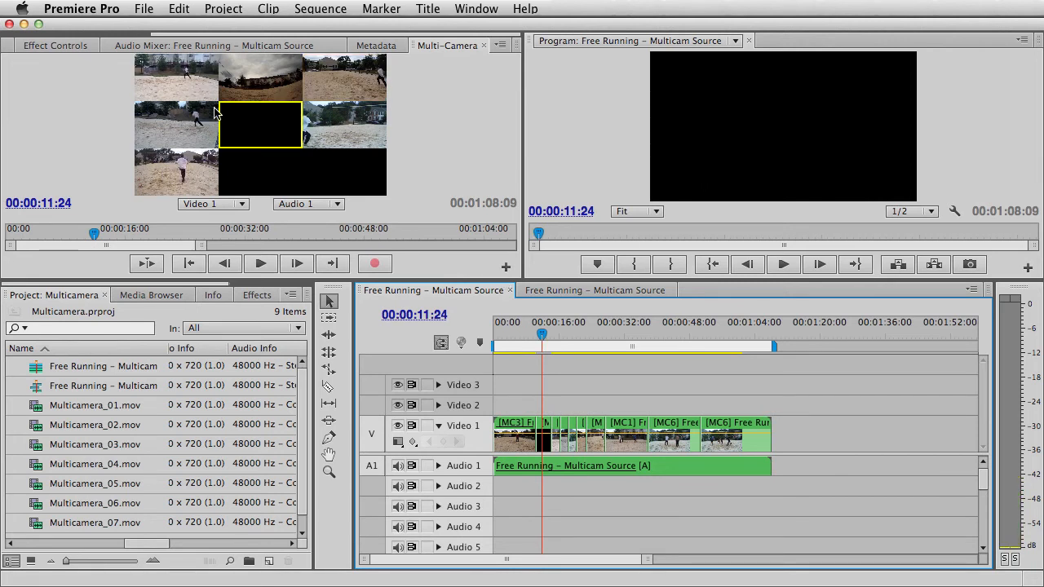
mouse_move(181, 87)
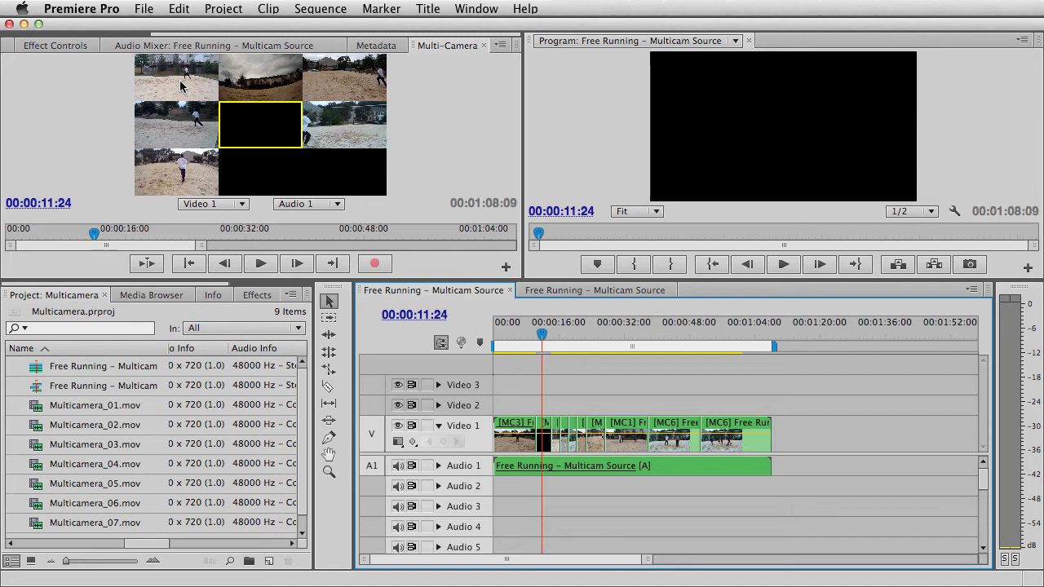
Switch the black shot at 00:00:11:24 to camera angle 1
left_click(176, 77)
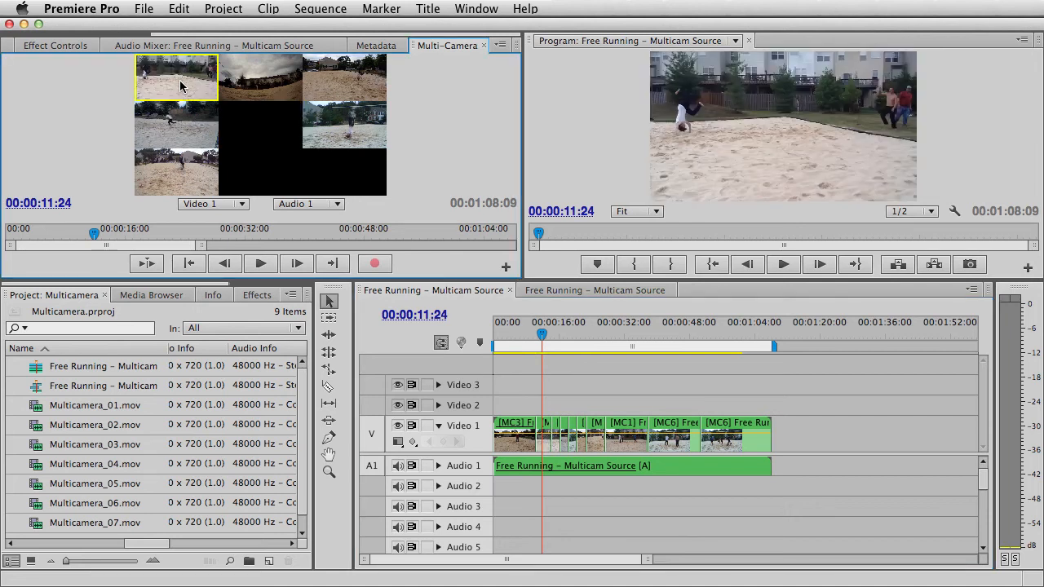